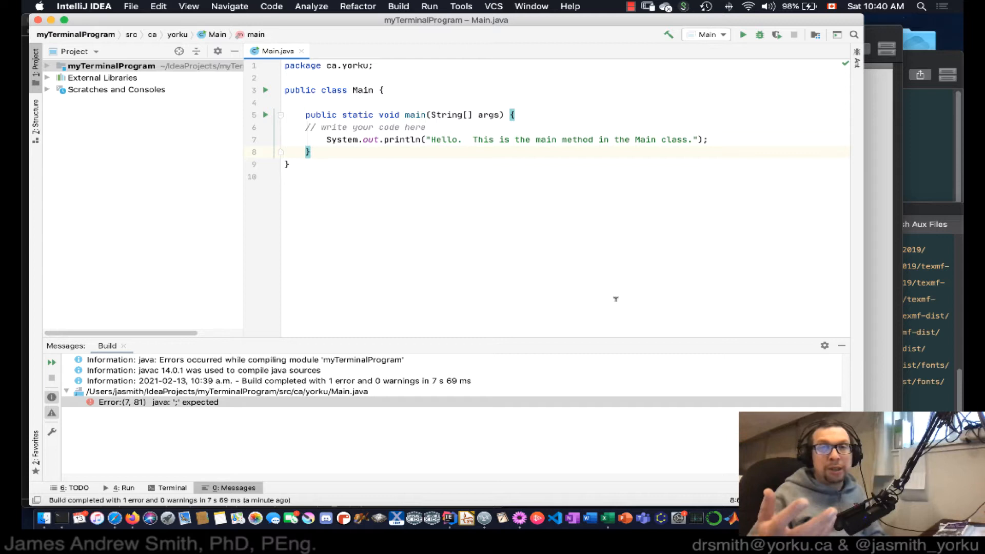
mouse_move(519, 158)
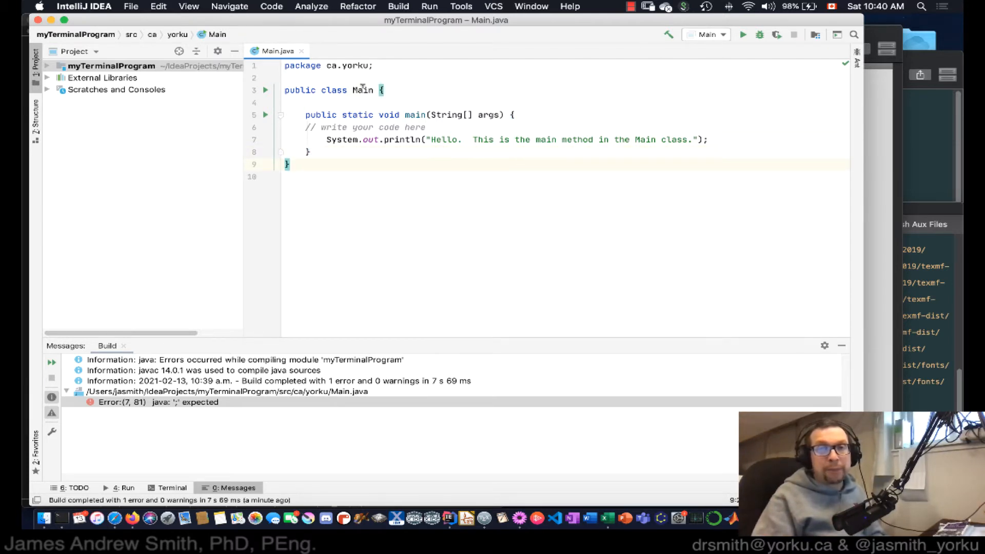
- Highlight main and println in Main.java, then build and run the Main class
double_click(416, 115)
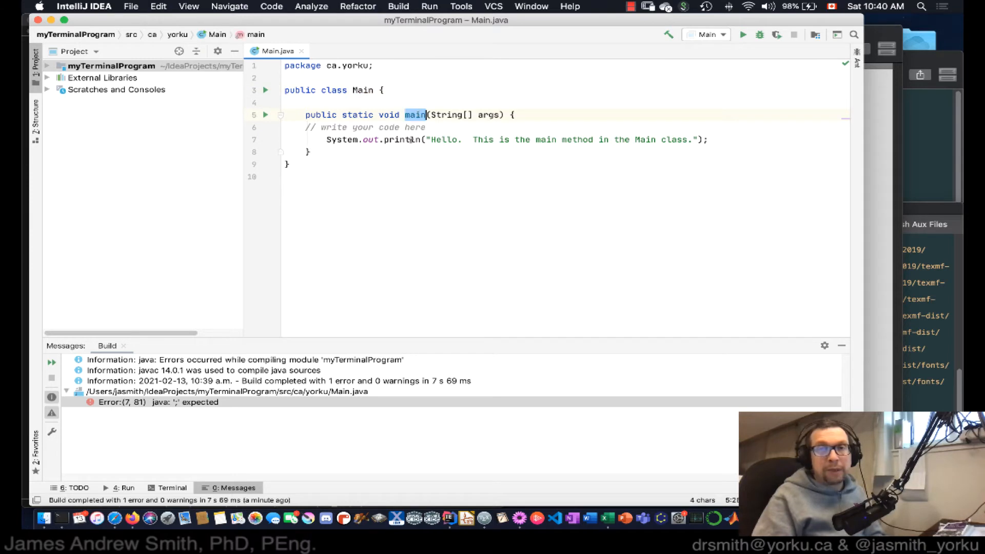
double_click(401, 139)
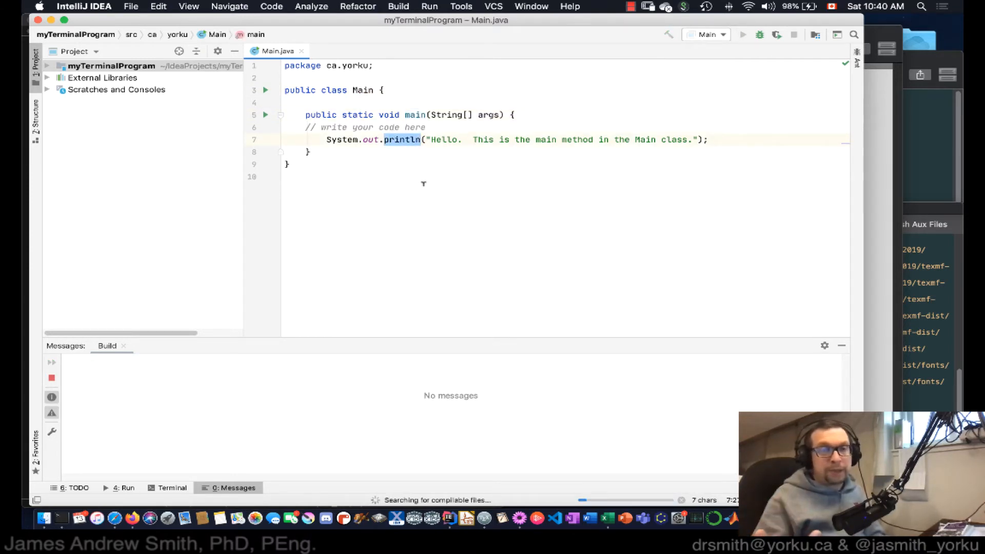
mouse_move(278, 406)
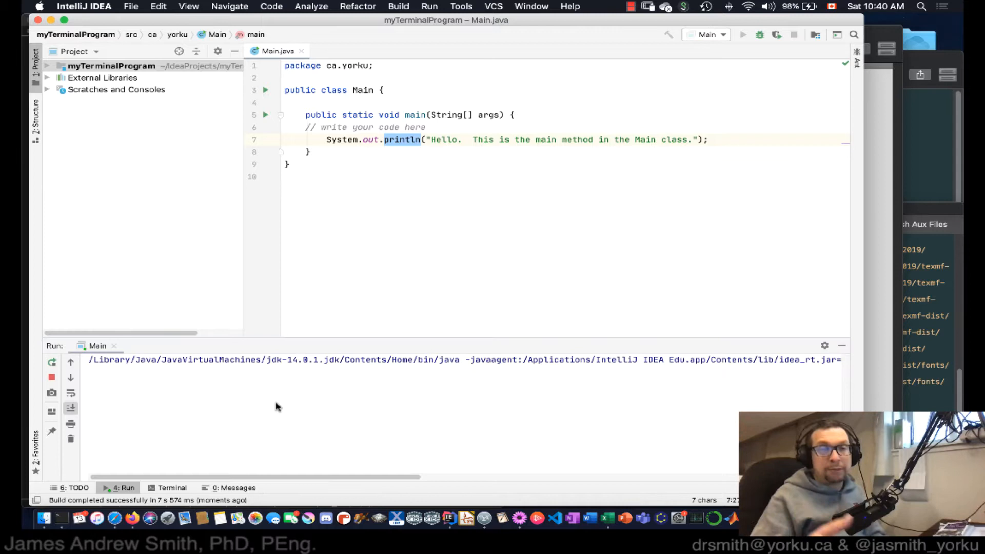
click(745, 35)
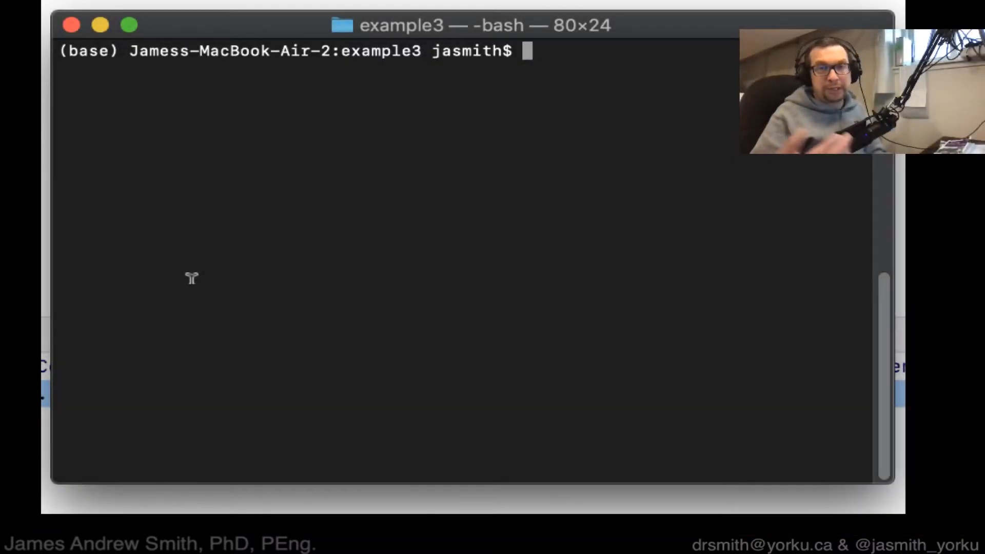
- Launch jshell from the example3 folder in Terminal
text(jshell)
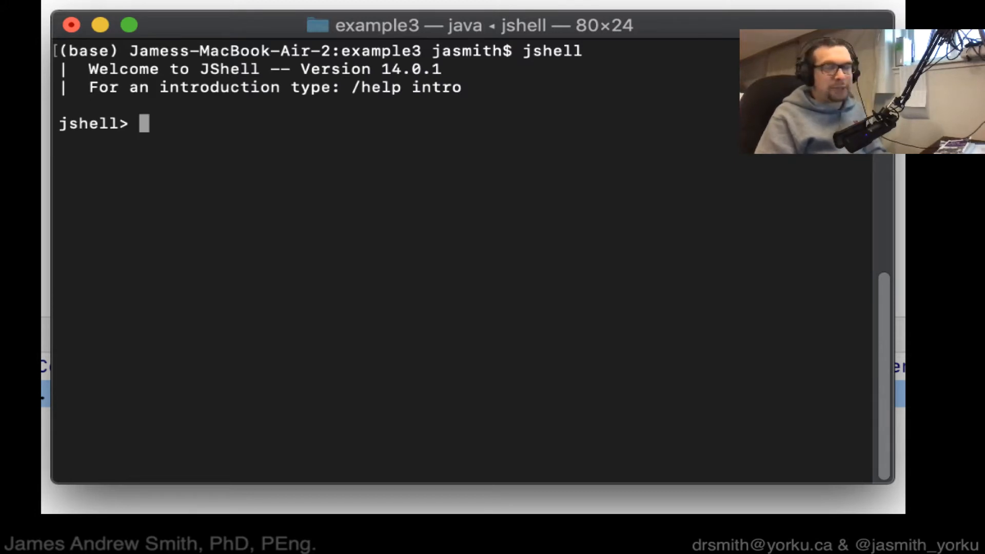
- Enter public class myClass{ and the public static void myMethod(){ header in JShell
text(public)
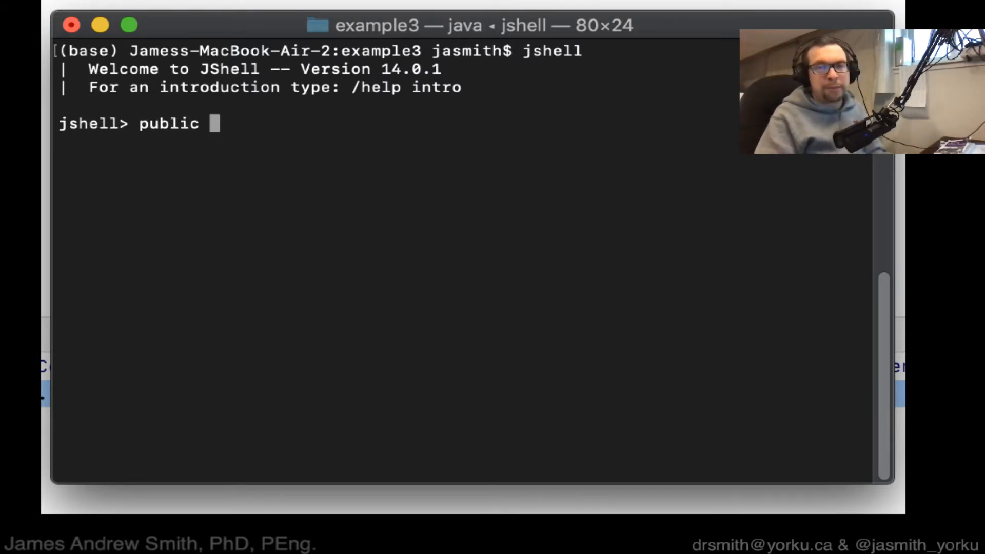
text(class my)
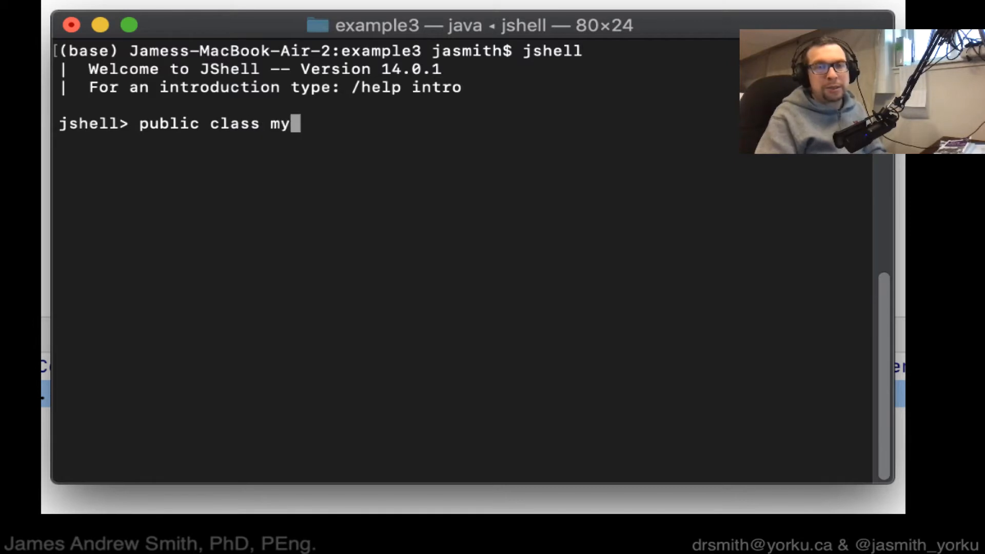
text(Class{)
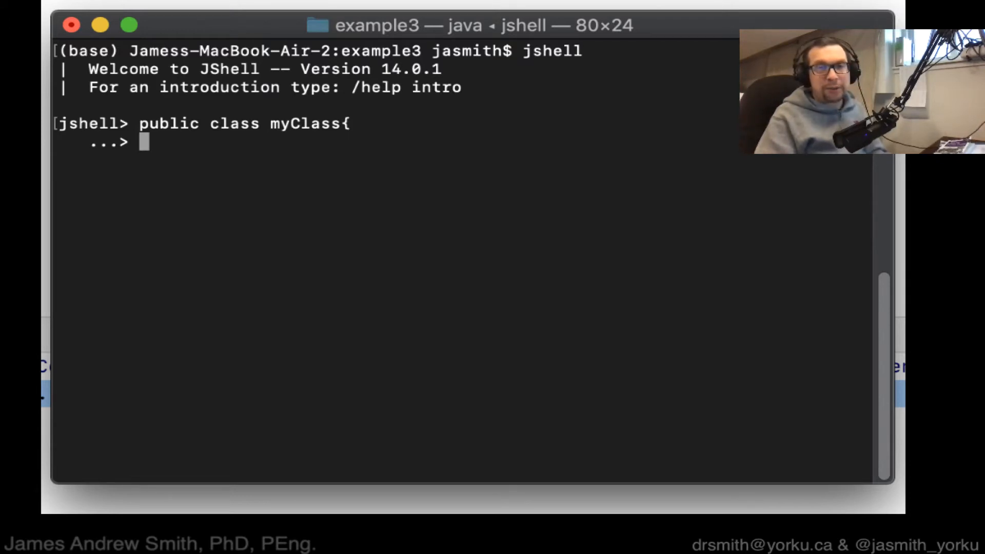
text(public stat)
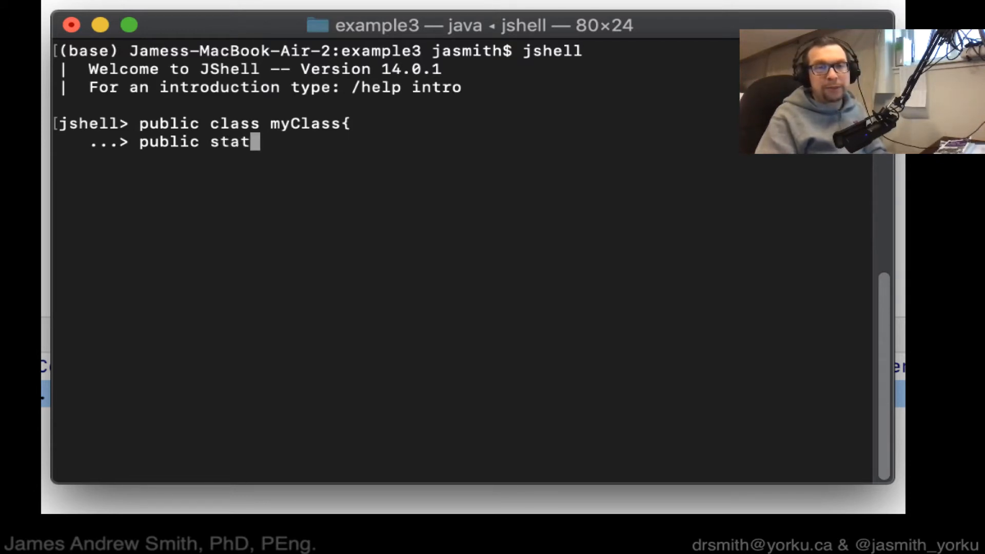
text(ic void myMe)
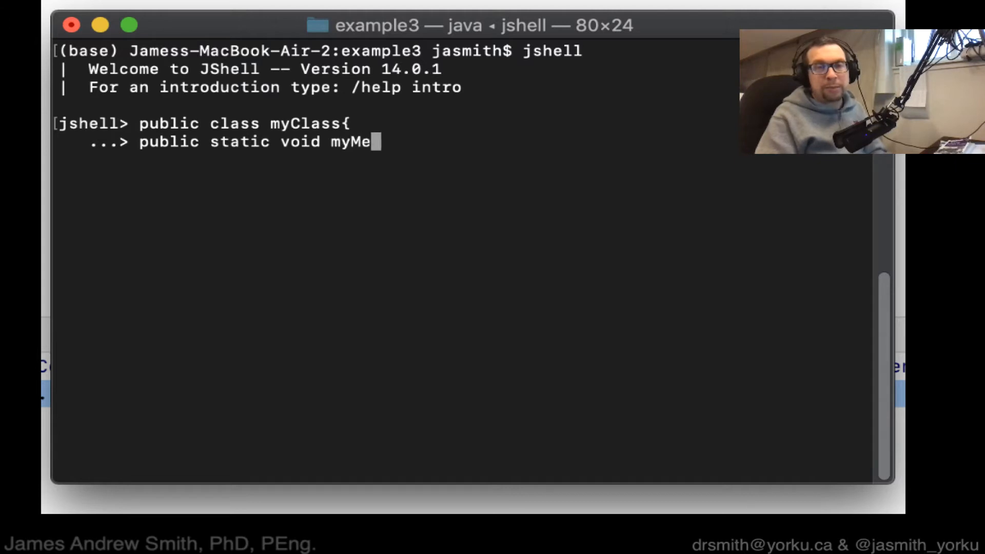
text(thod())
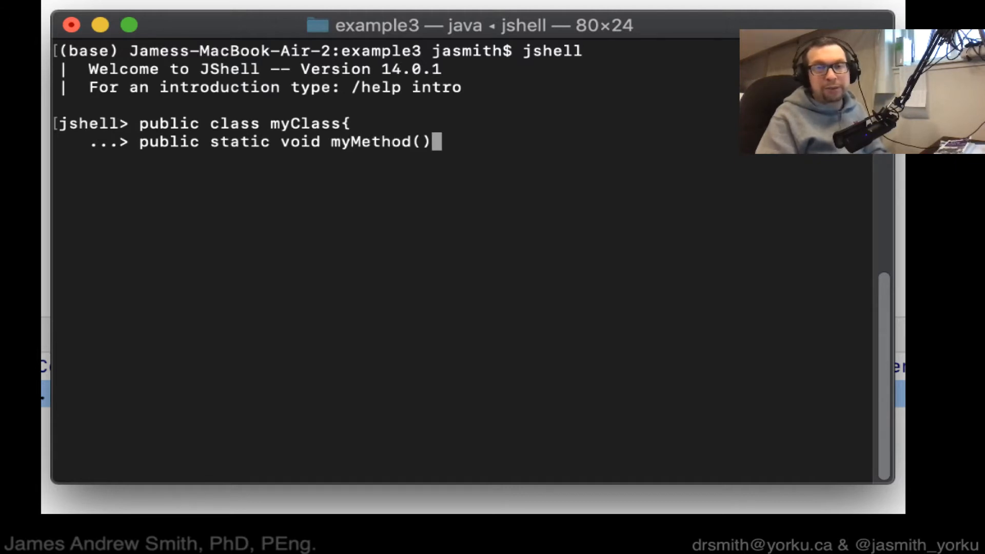
text({)
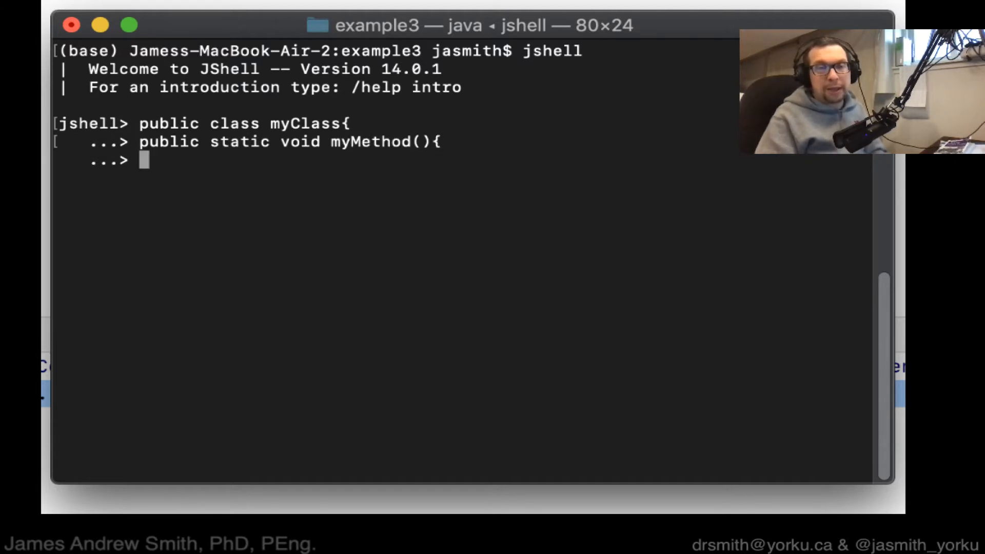
- Add System.out.println("This is myMethod, a part of myClass.") as the method body
text(System)
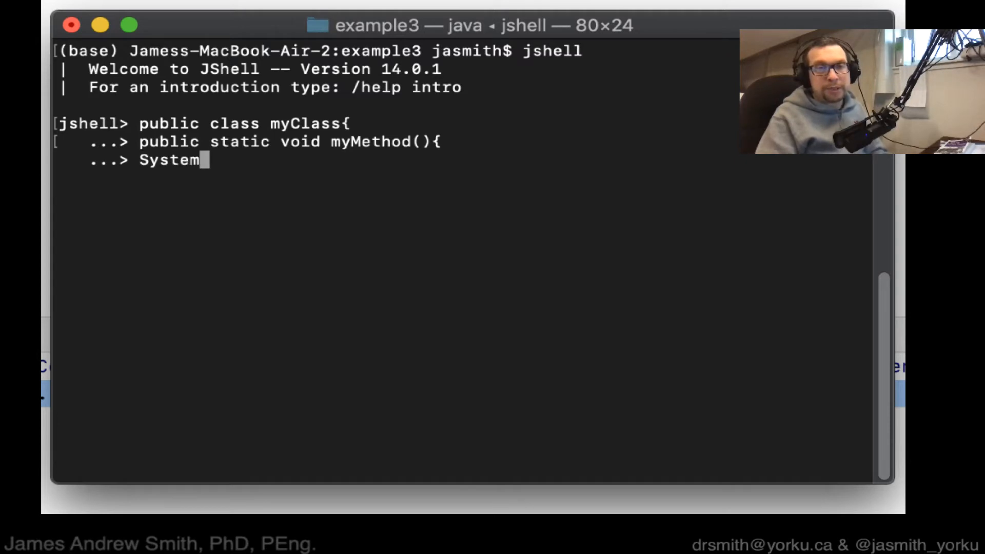
text(.out.printl)
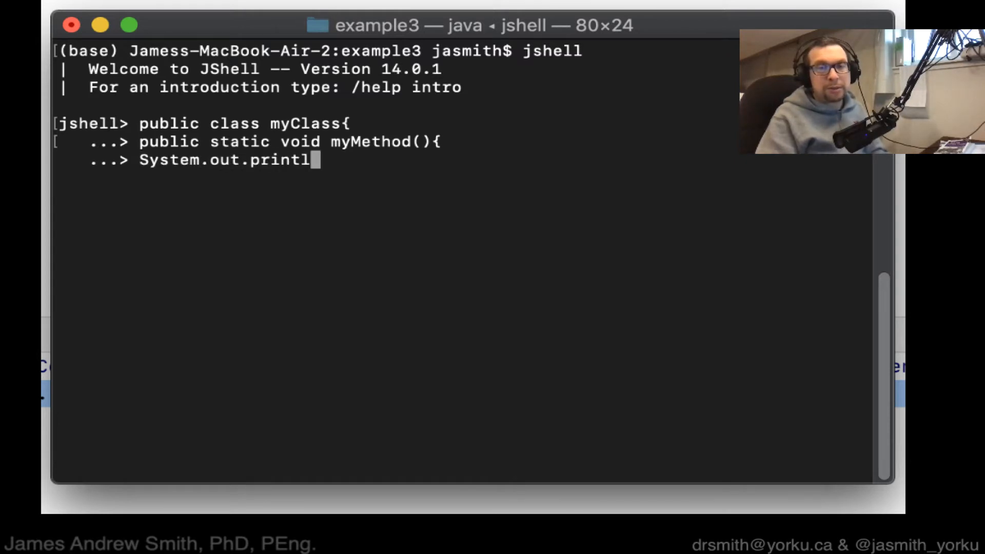
text(n("Th)
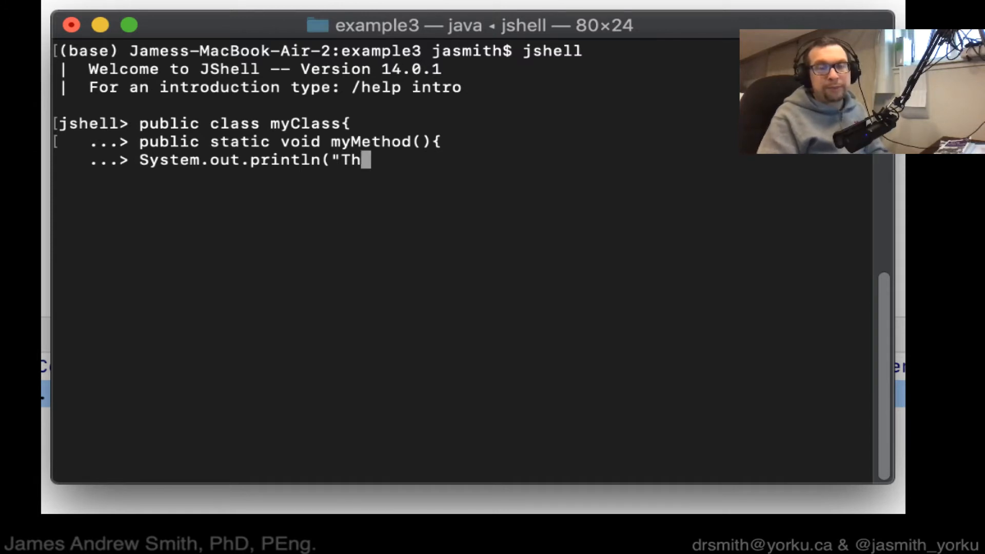
text(is is myMethod)
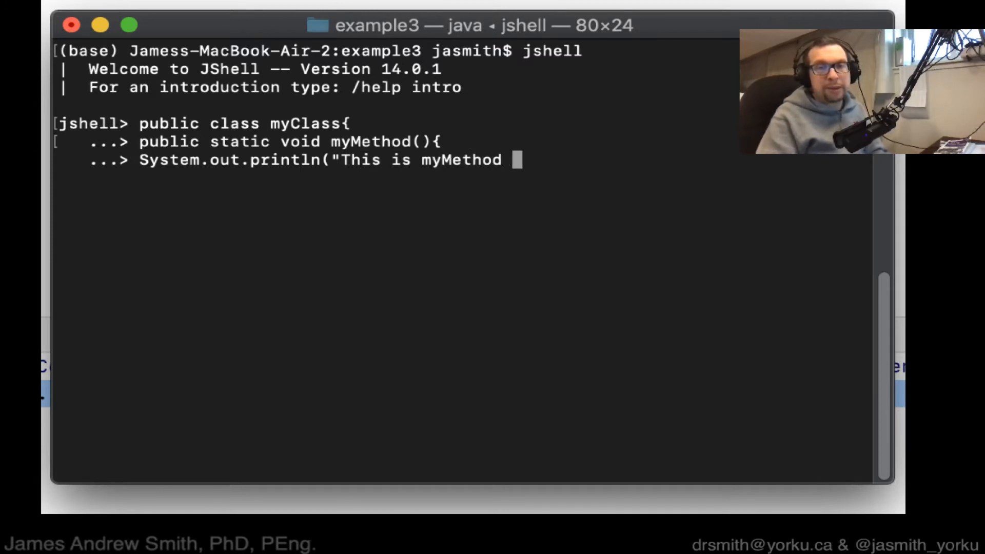
text(,)
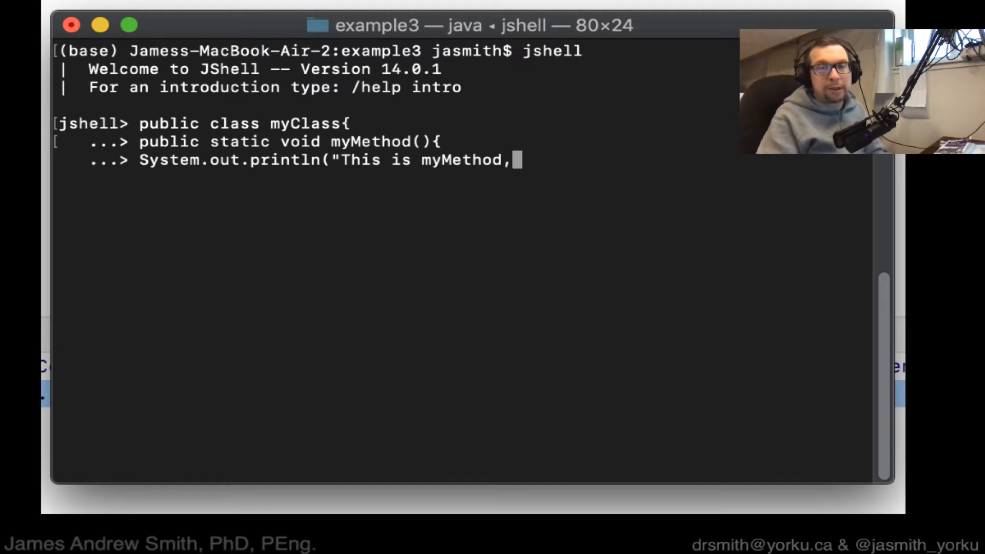
text(a part of m)
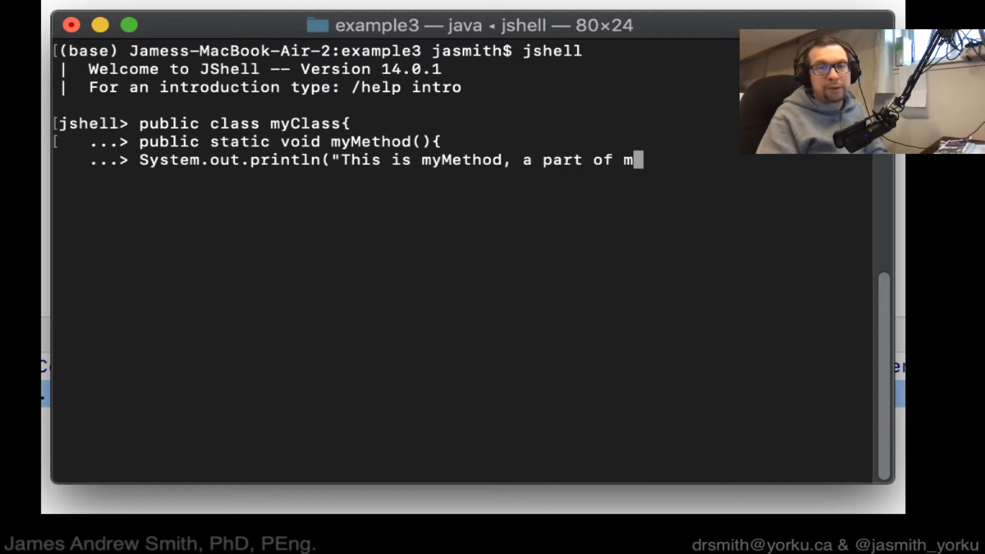
text(yClass.)
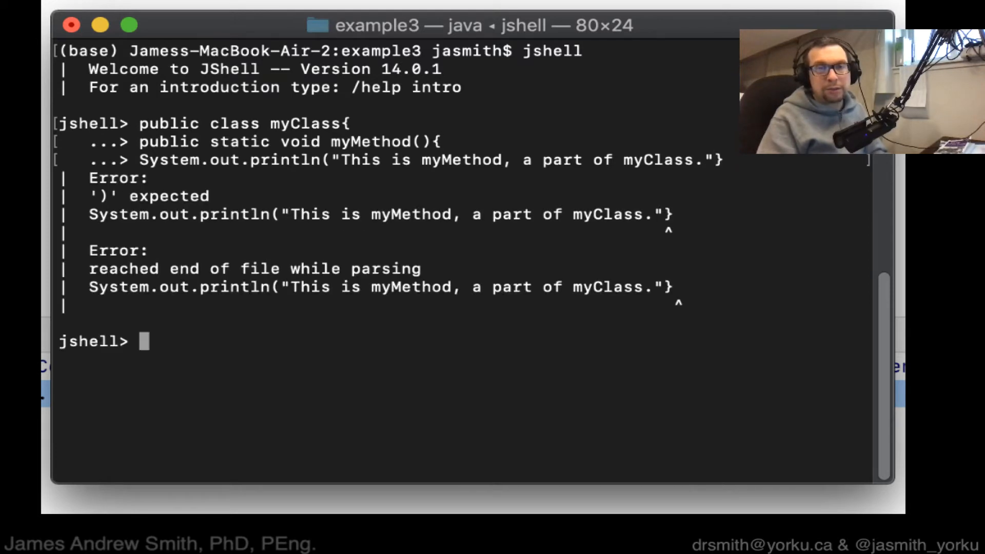
- Re-enter public class myClass{ with closing }} so JShell creates myClass
text(public class myClass{)
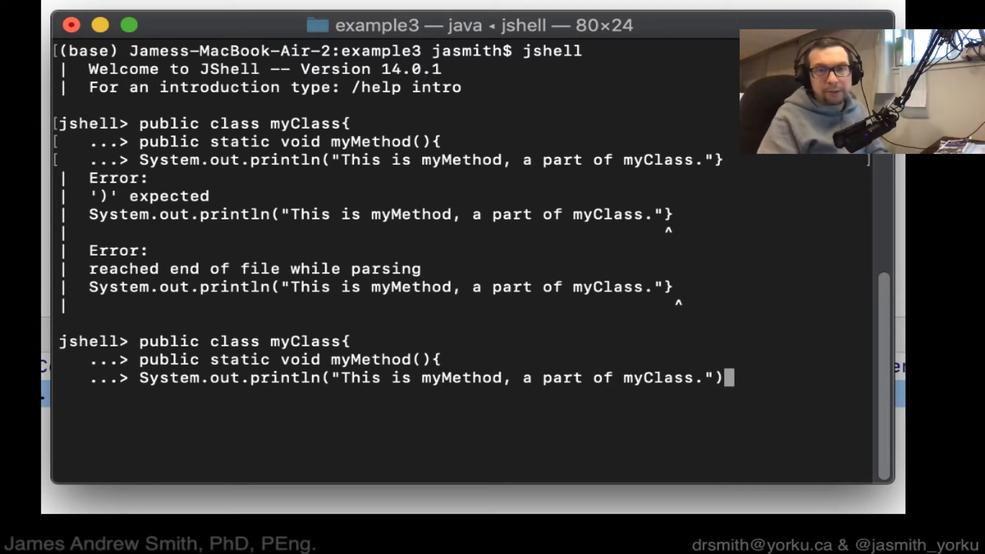
text(}})
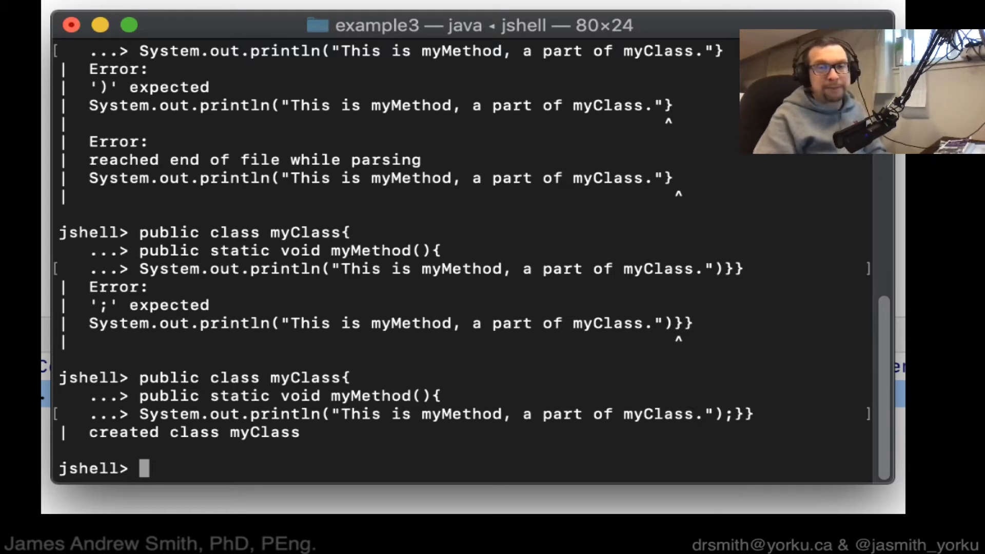
- Declare myClass myFirstClassInstance = new myClass(); in JShell
text(myClas)
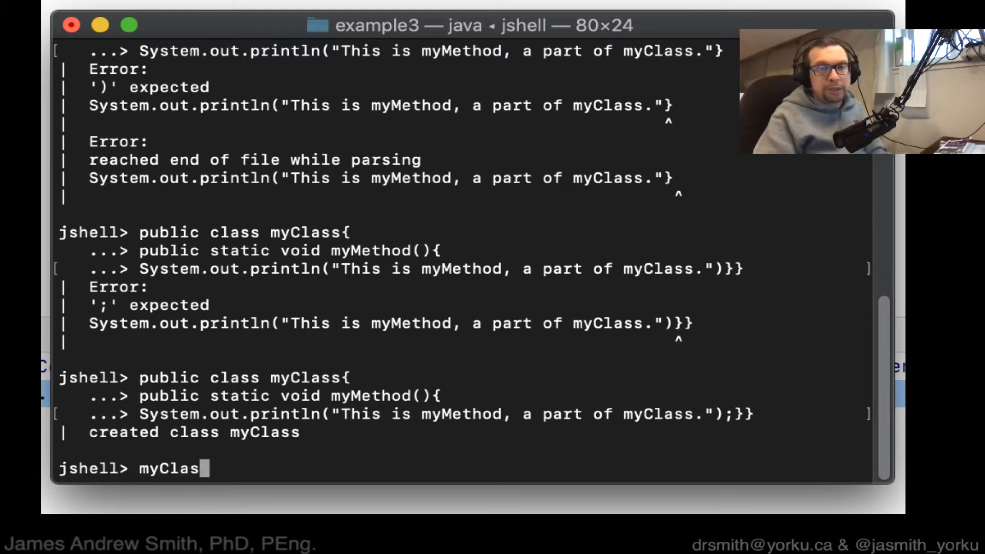
text(s)
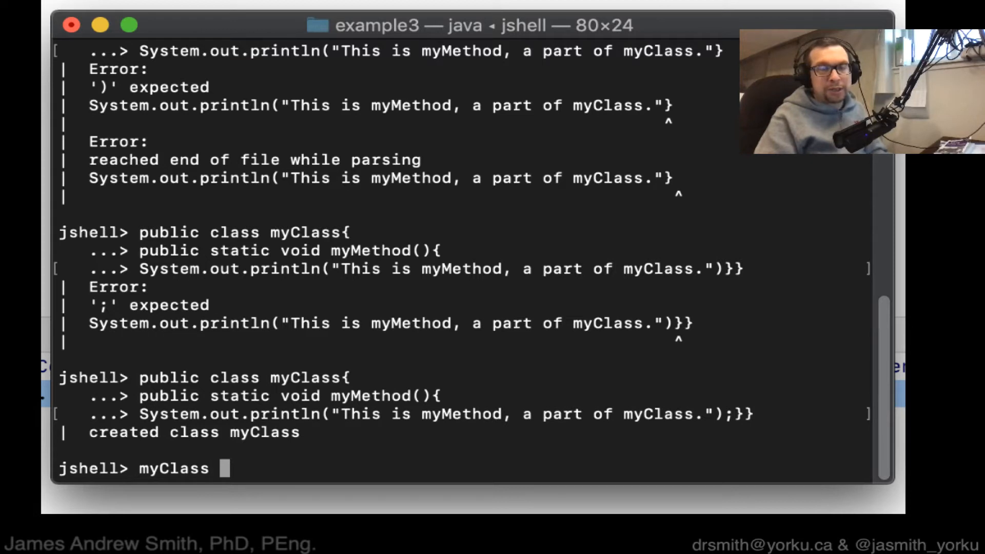
text(my)
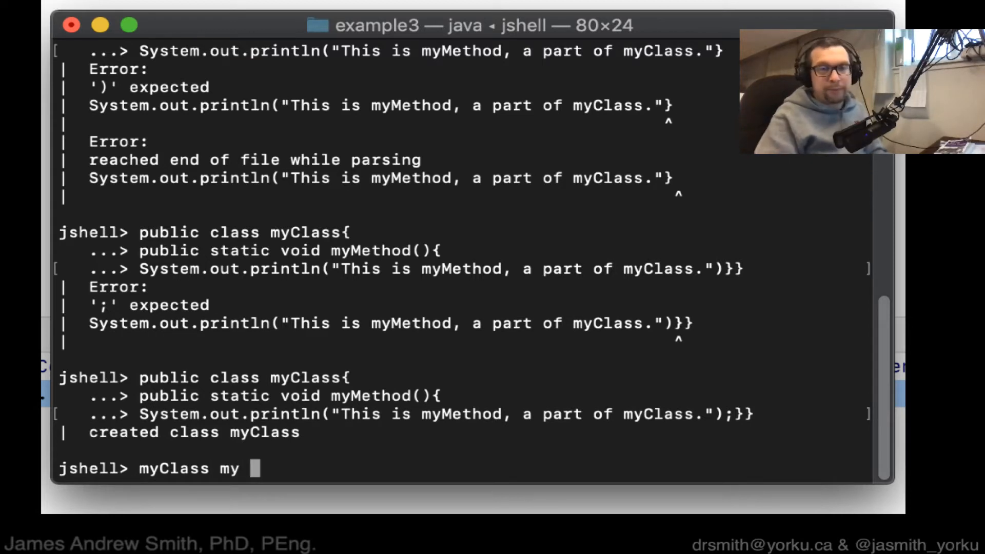
text(First)
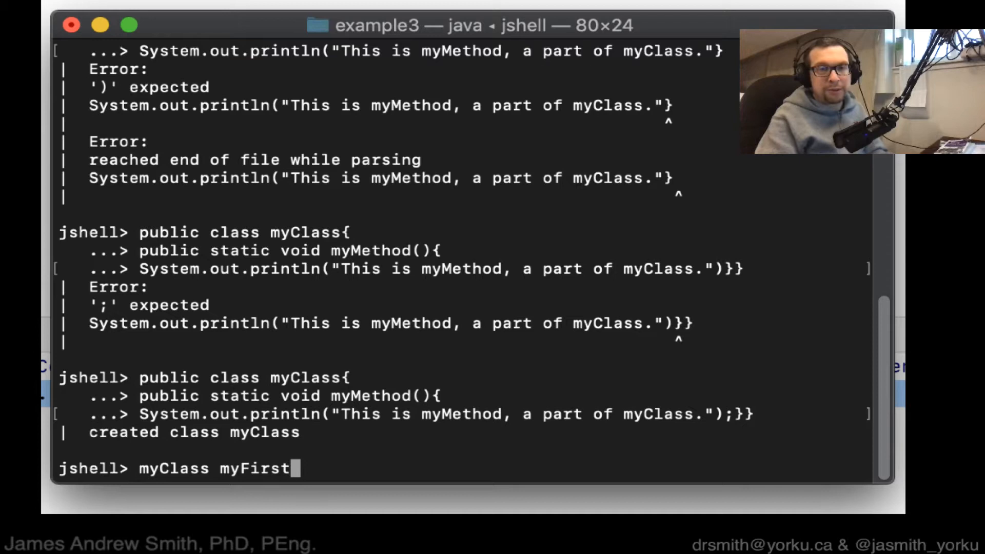
text(ClassInstance =)
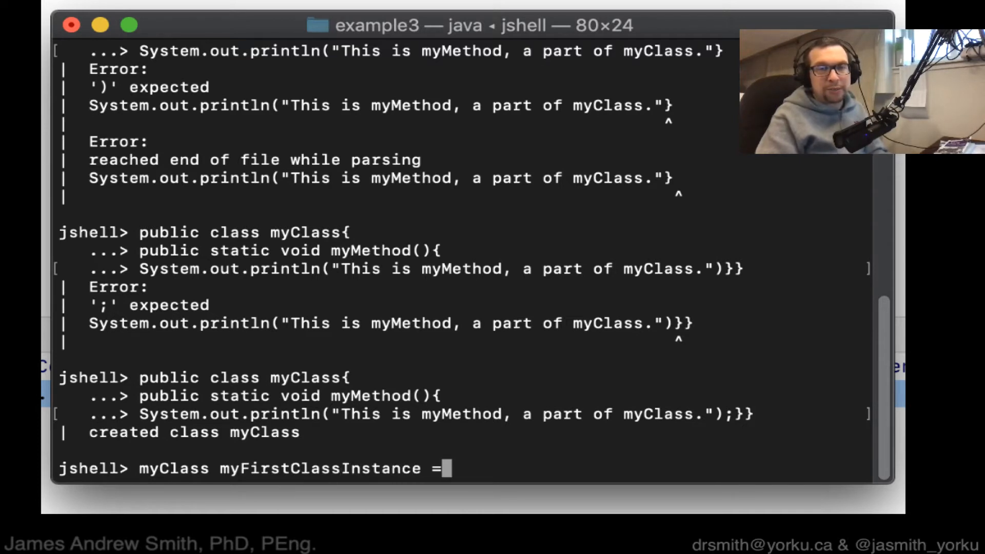
text(new my)
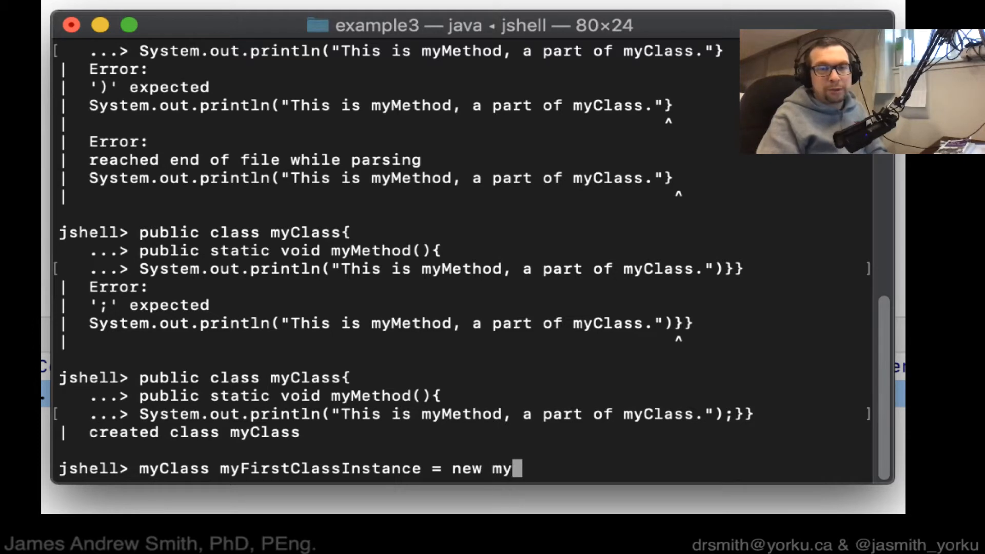
text(Class();)
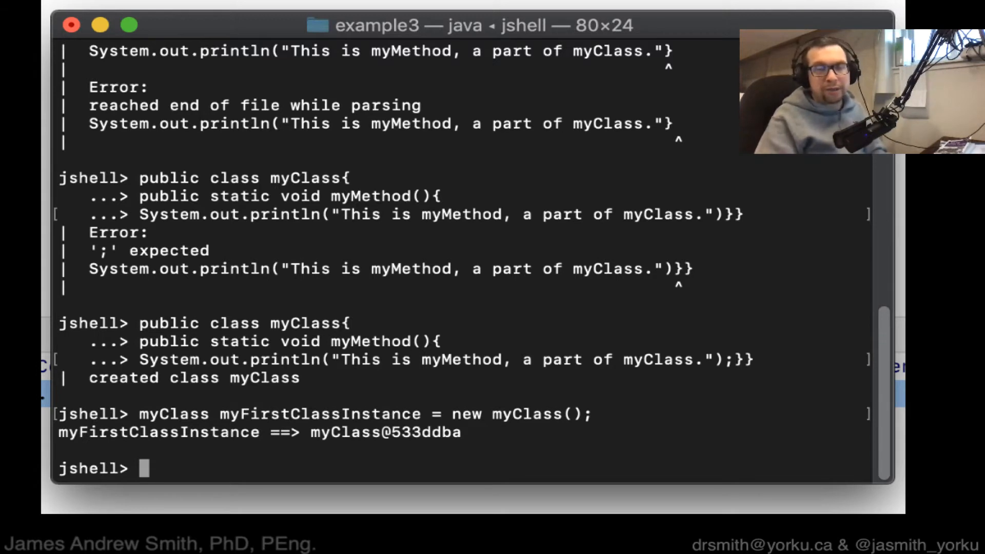
- List the methods on myFirstClassInstance and run getClass() returning class myClass
text(myFirs)
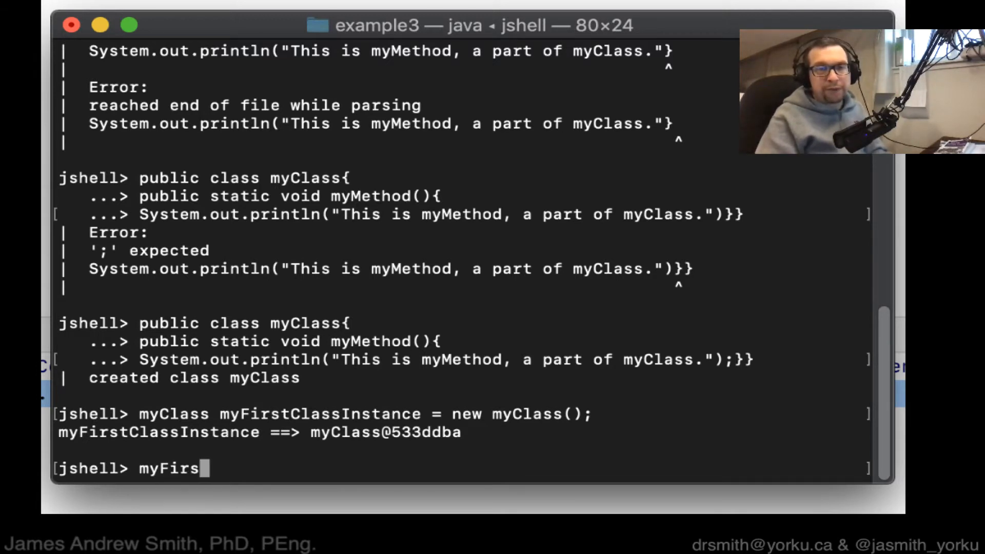
text(tClassInstance.)
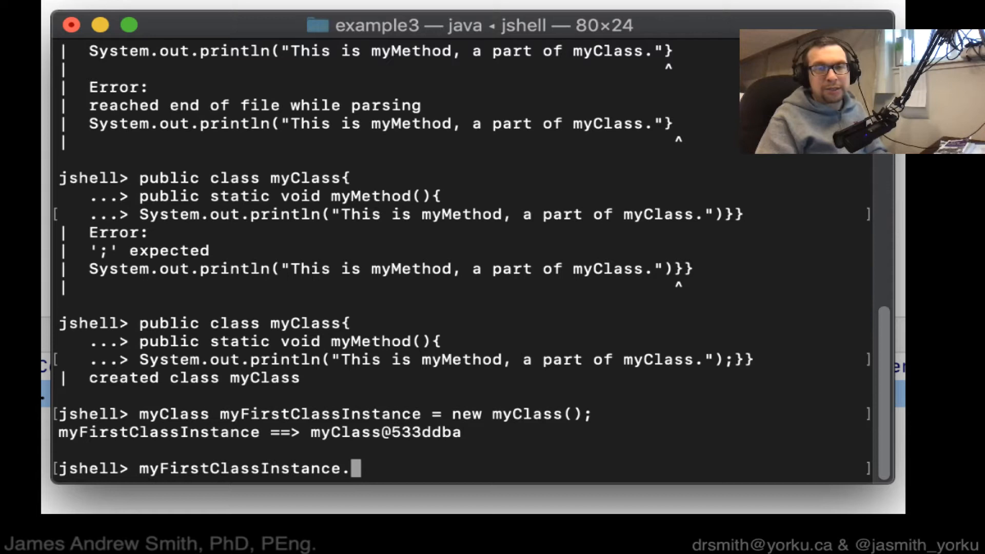
key(Tab)
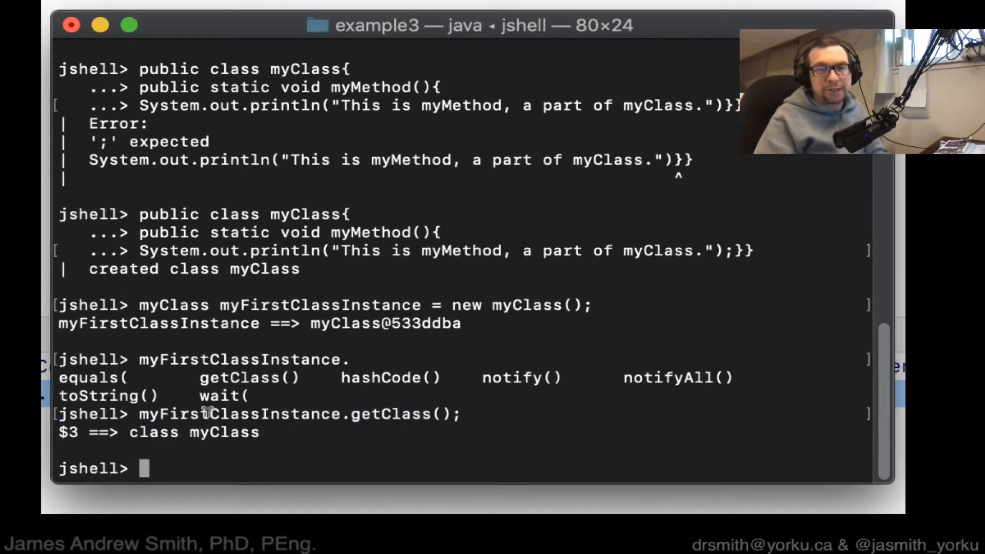
double_click(224, 433)
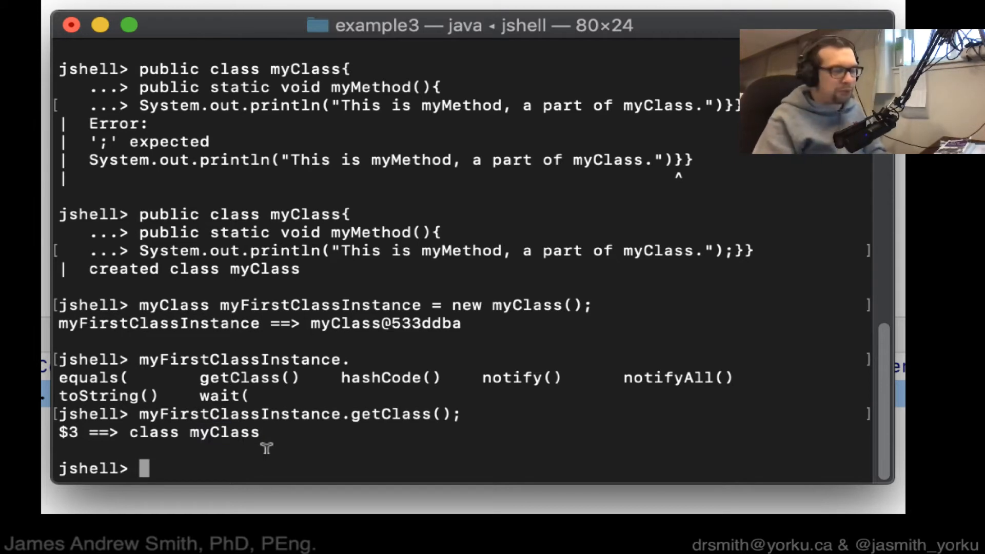
- Call myFirstClassInstance.myMethod(); to print its message, then leave JShell with /exit
text(my)
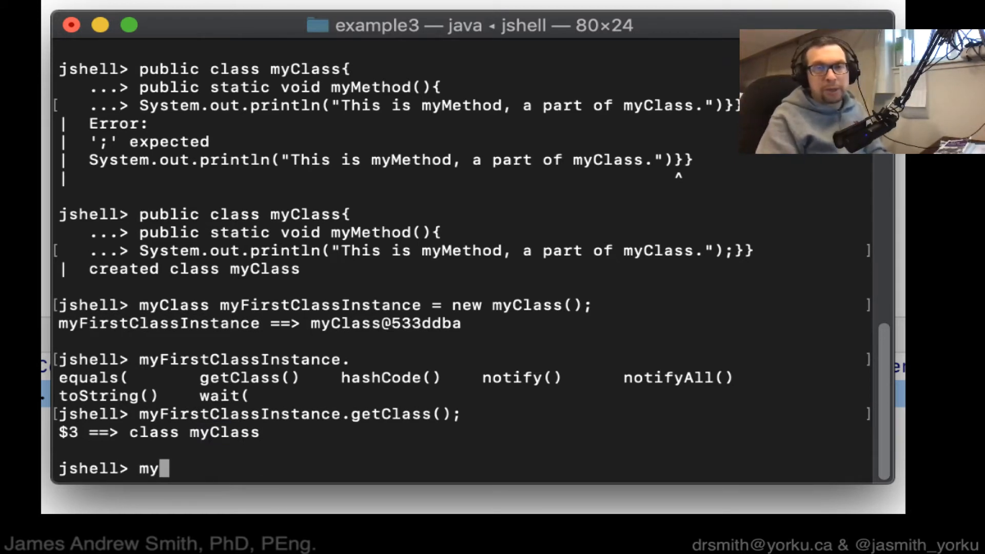
text(FirstClassInstance.)
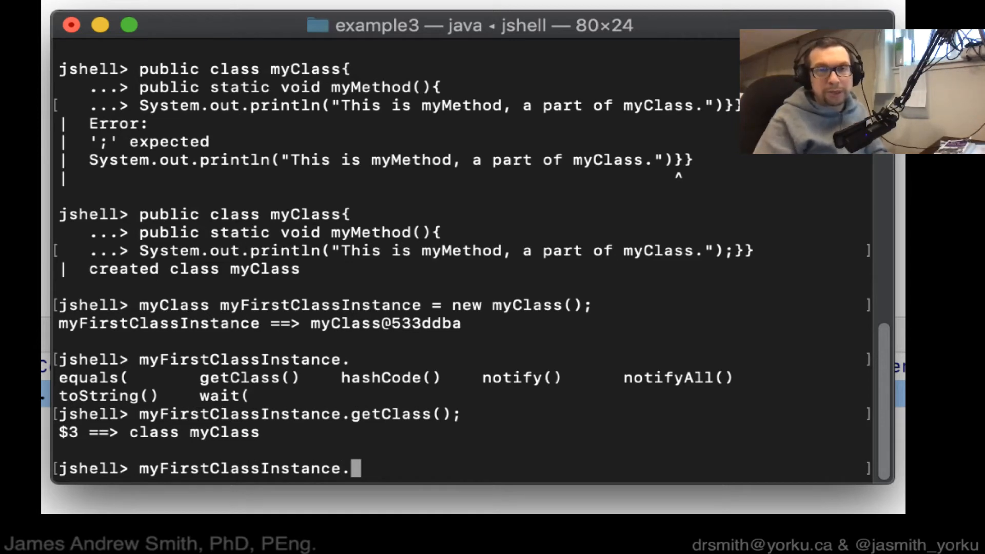
text(myM)
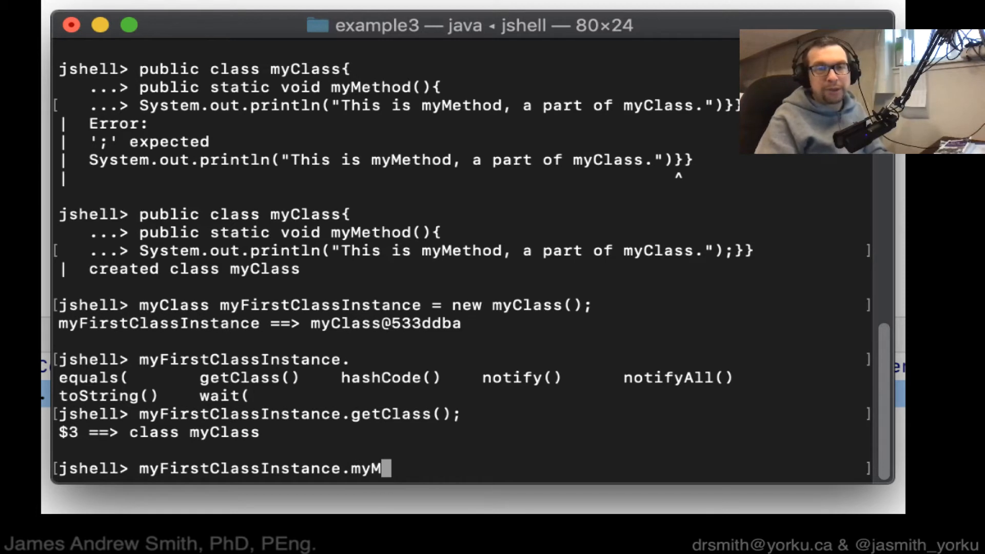
text(ethod();)
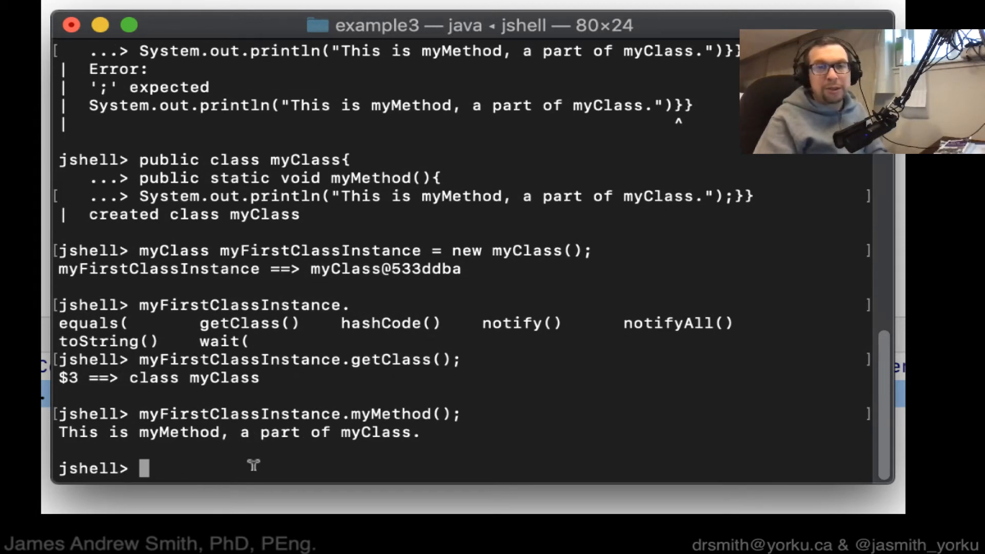
double_click(279, 432)
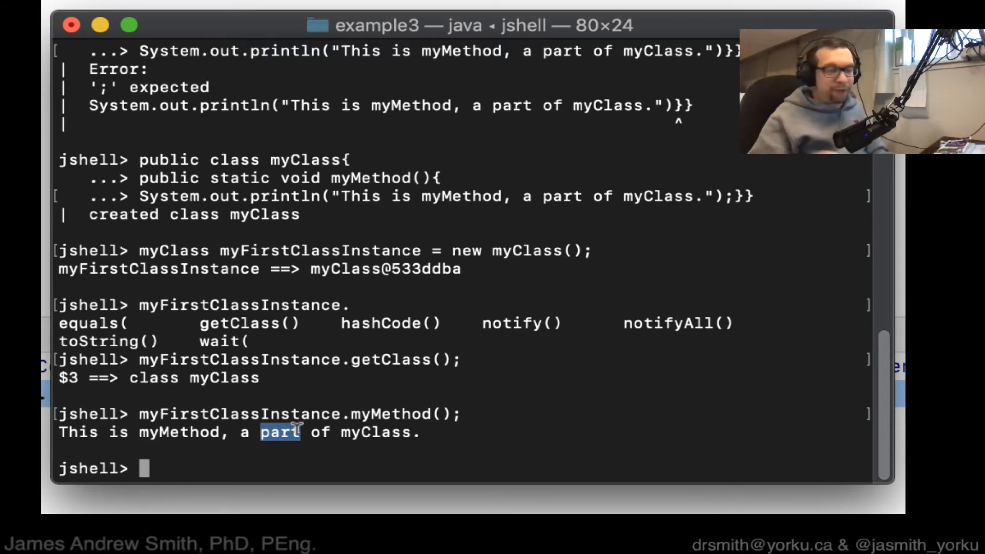
text(/exit)
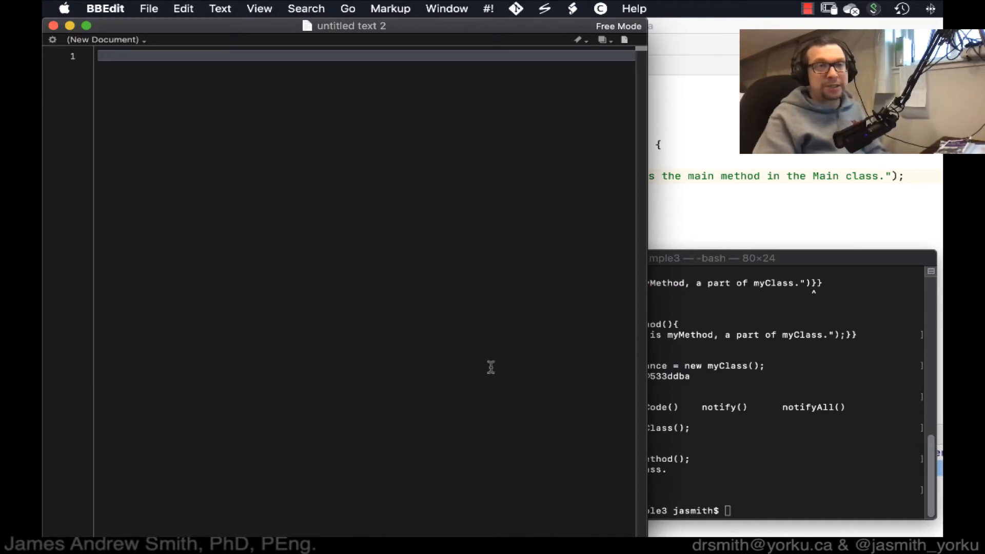
- Write an empty public class myClass{ } block in a new BBEdit document
text(public class m)
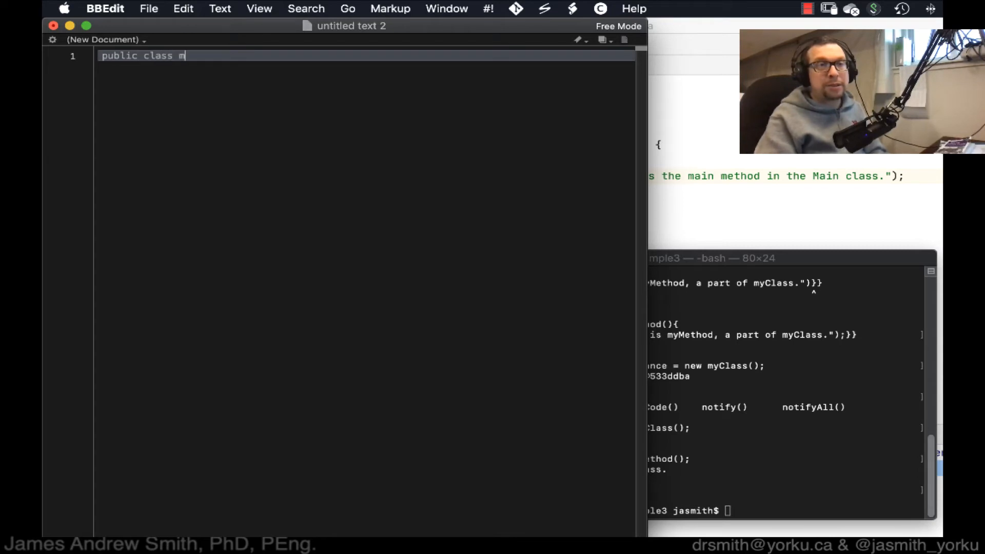
text(yClass)
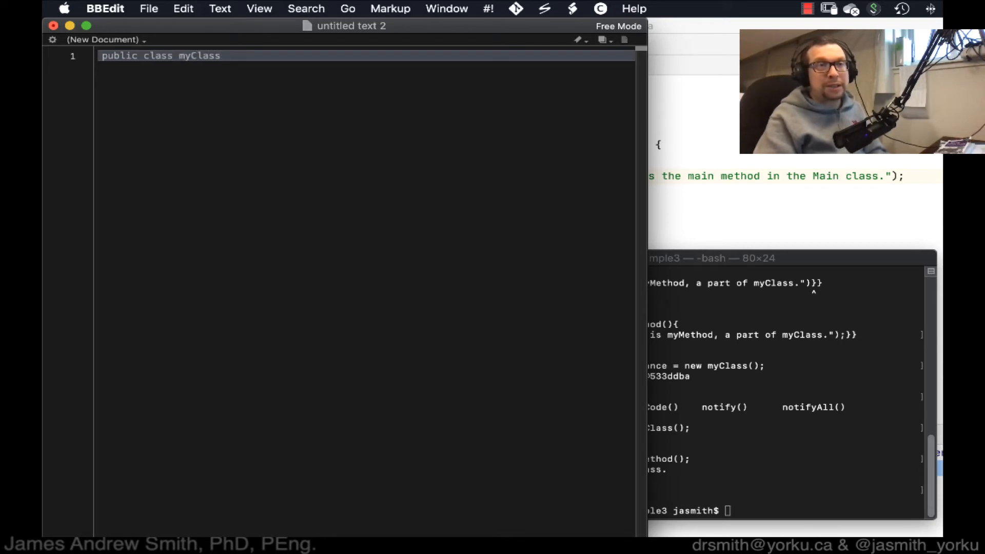
text({)
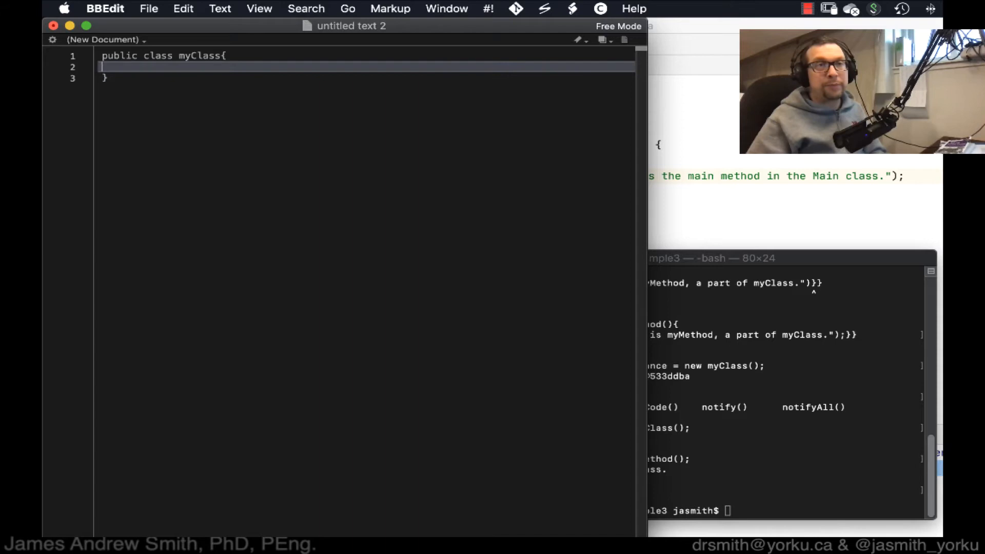
click(148, 8)
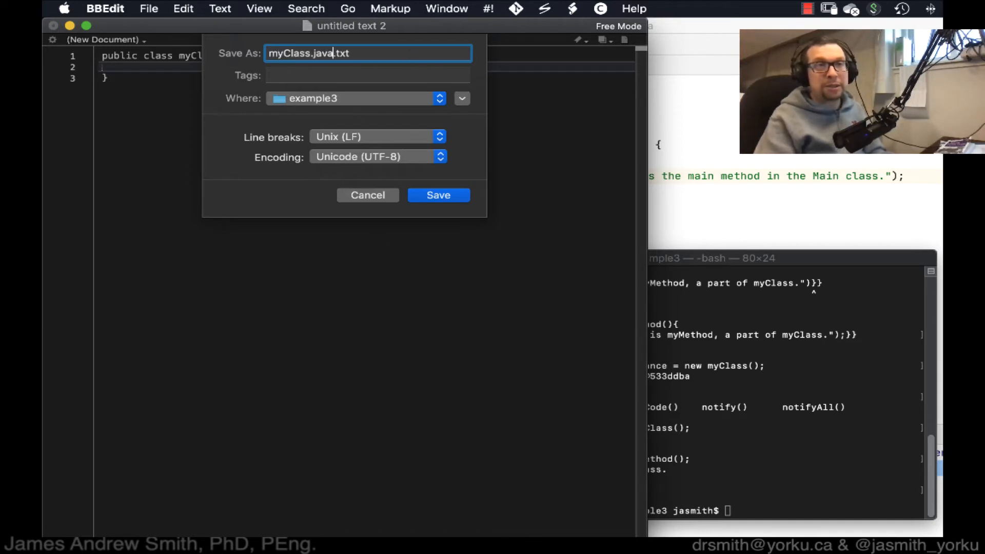
- Save the document as myClass.java (dropping .txt) in the example3 folder
key(Backspace)
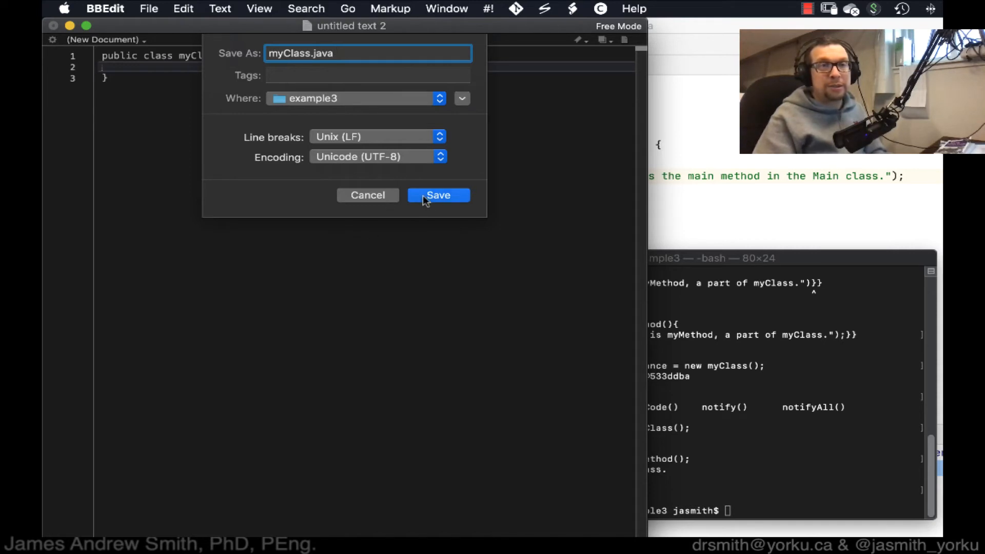
click(438, 195)
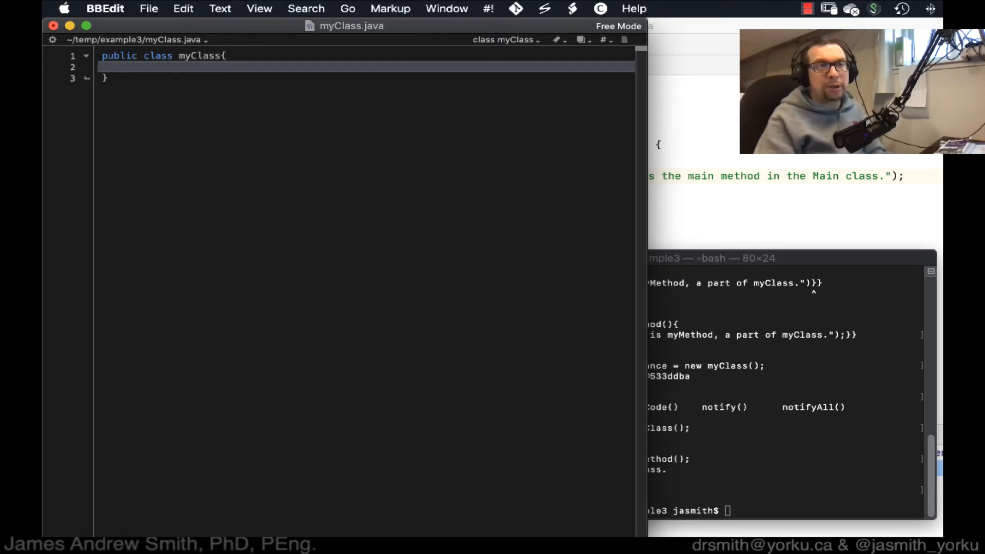
- Add an empty public static void myMethod(){} inside myClass
text(public)
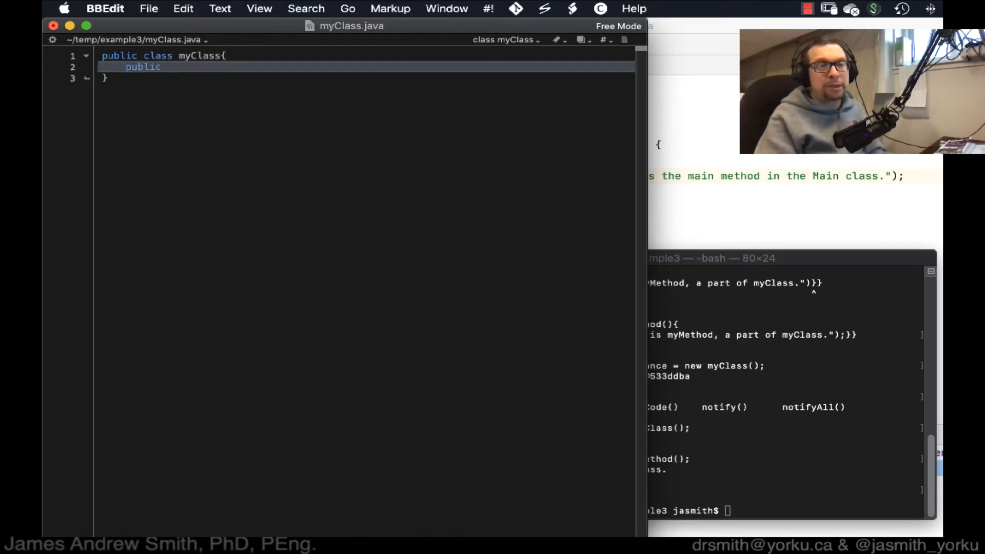
text(static void m)
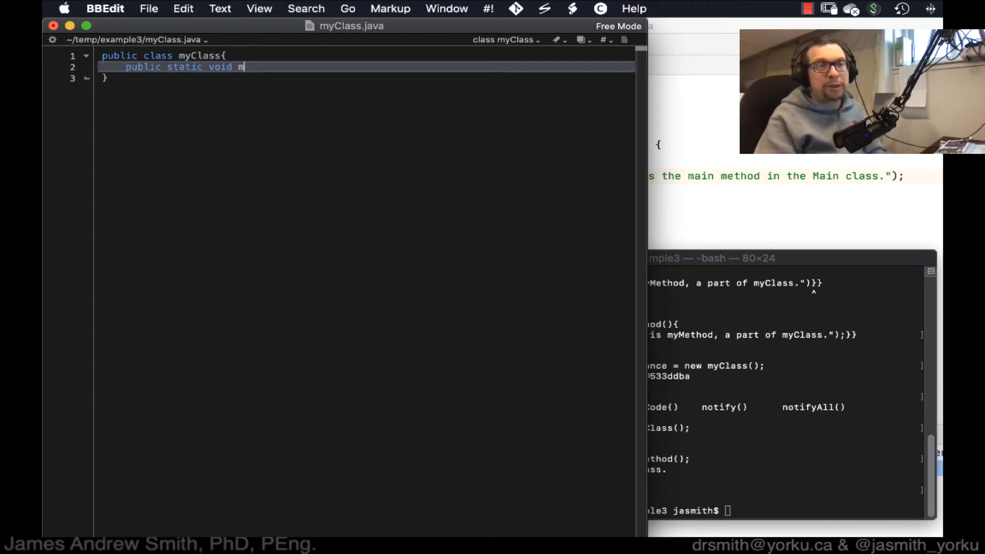
text(yMethod)
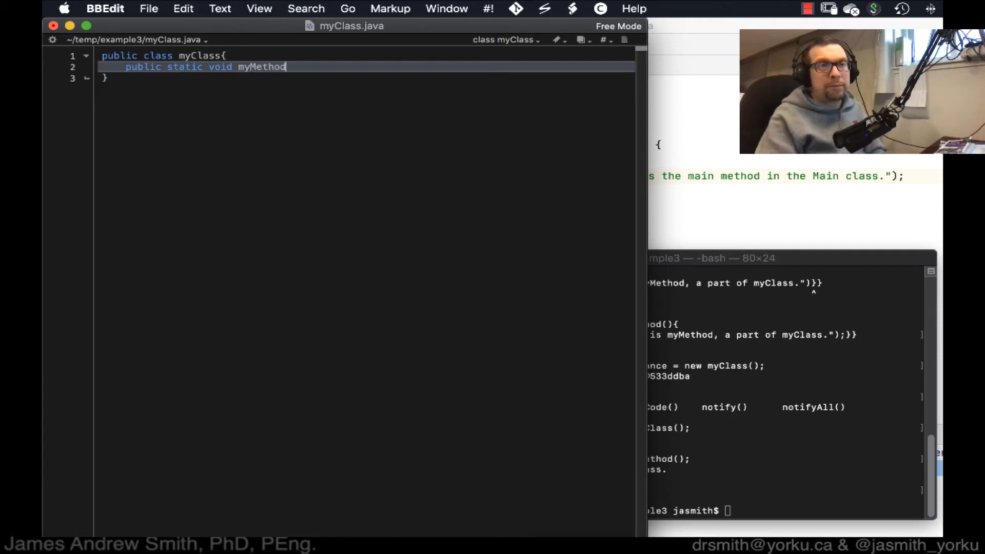
text((){})
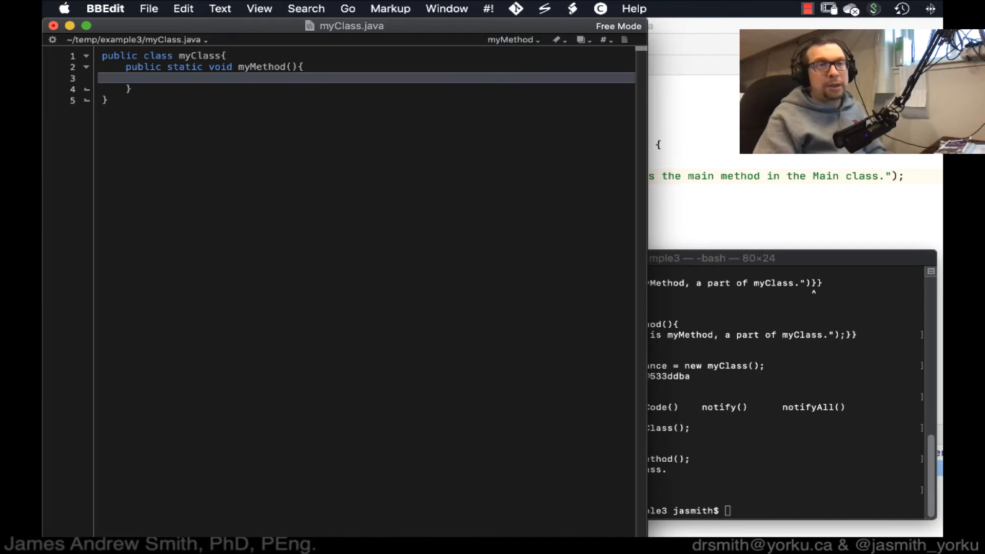
- Make myMethod print "this is myMethod, a part of the class myClass."
text(Syste)
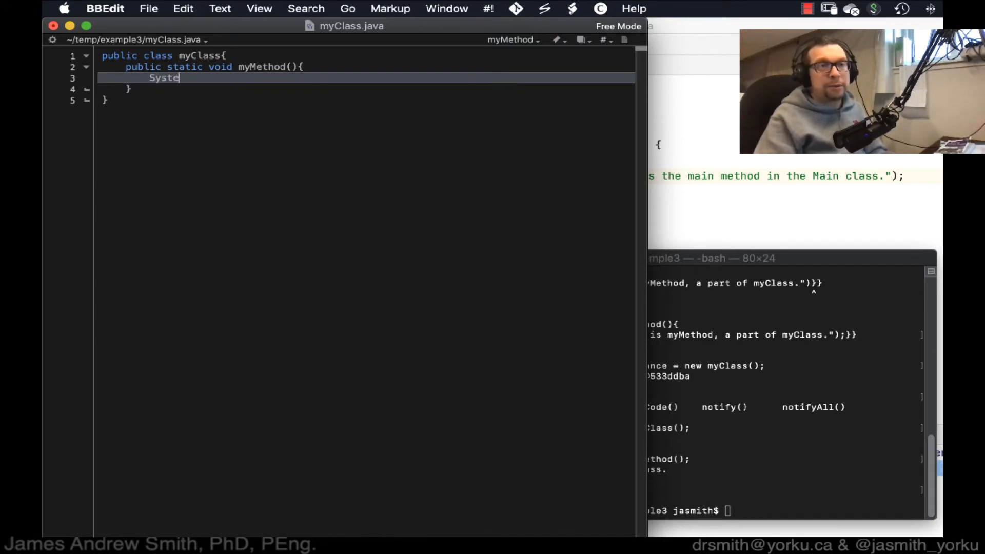
text(m.out.print)
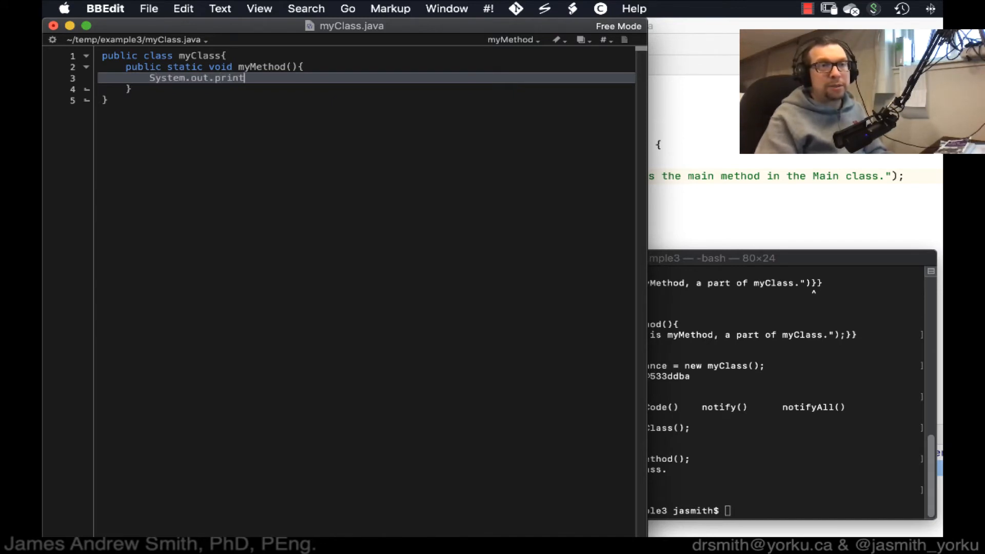
text(ln("this i"))
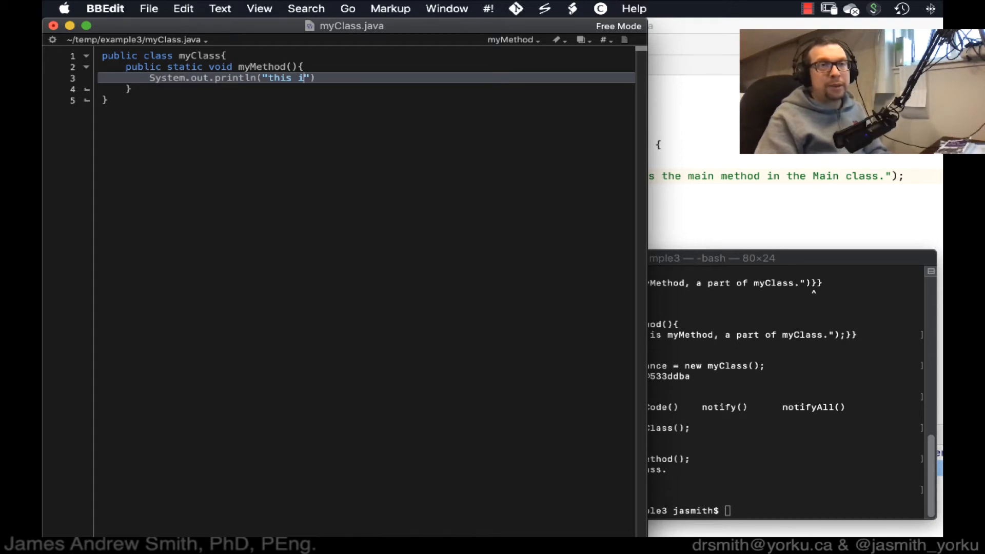
text(s myMehtod is)
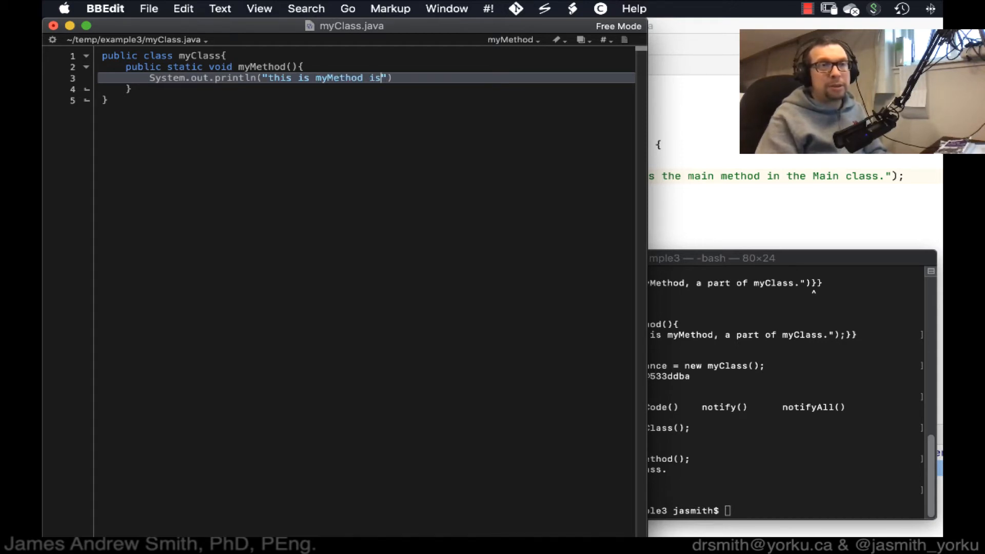
text(, a)
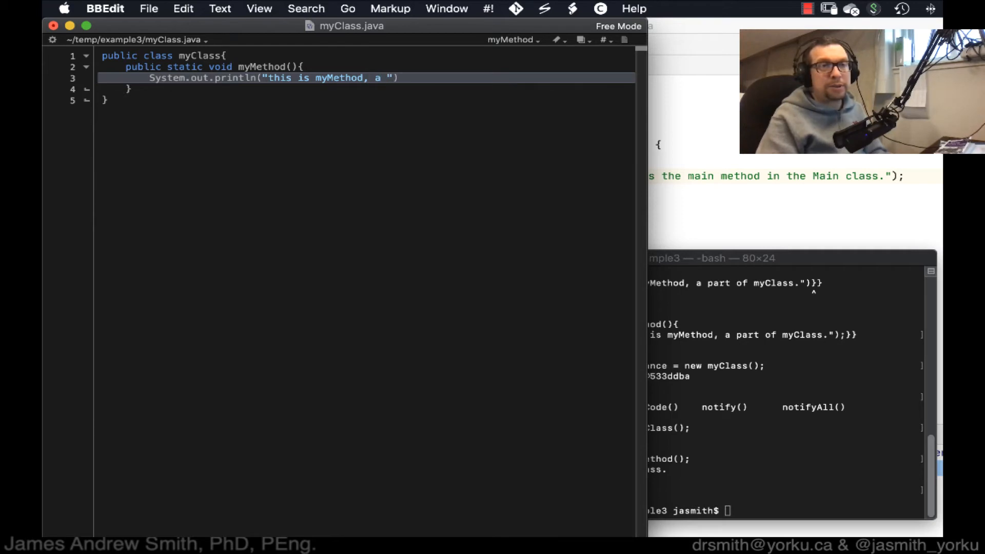
text(part of the class m)
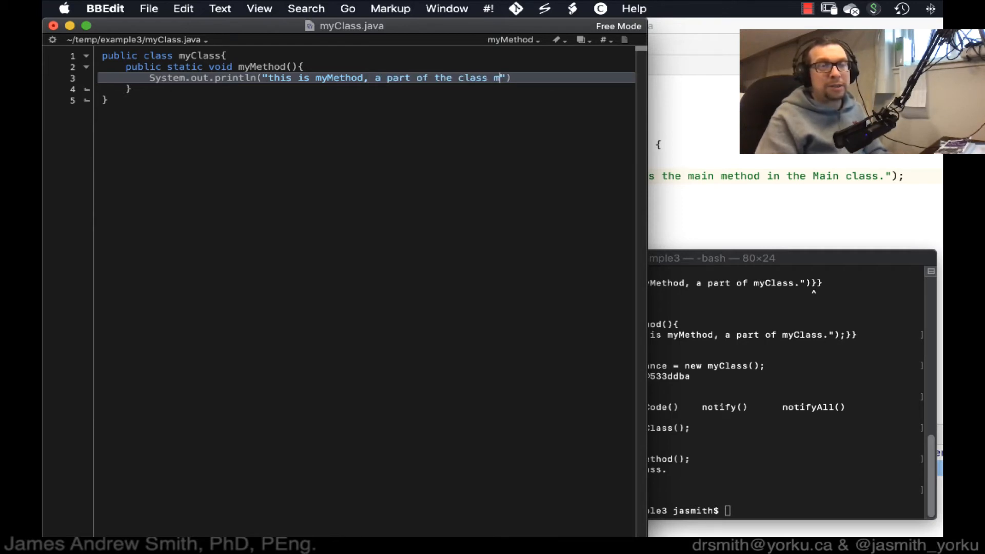
text(yClass.)
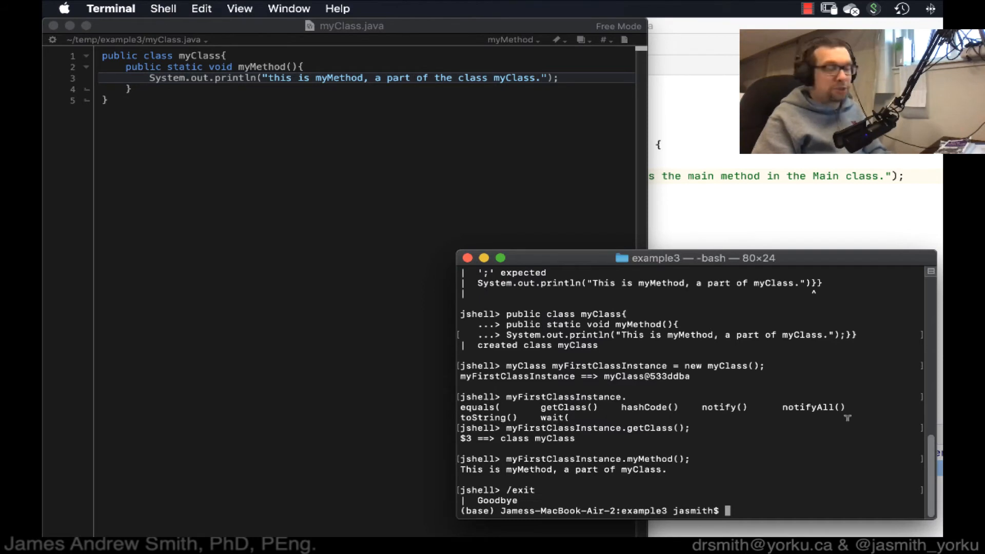
- View myClass.java in Terminal with nano and then less
text(nano)
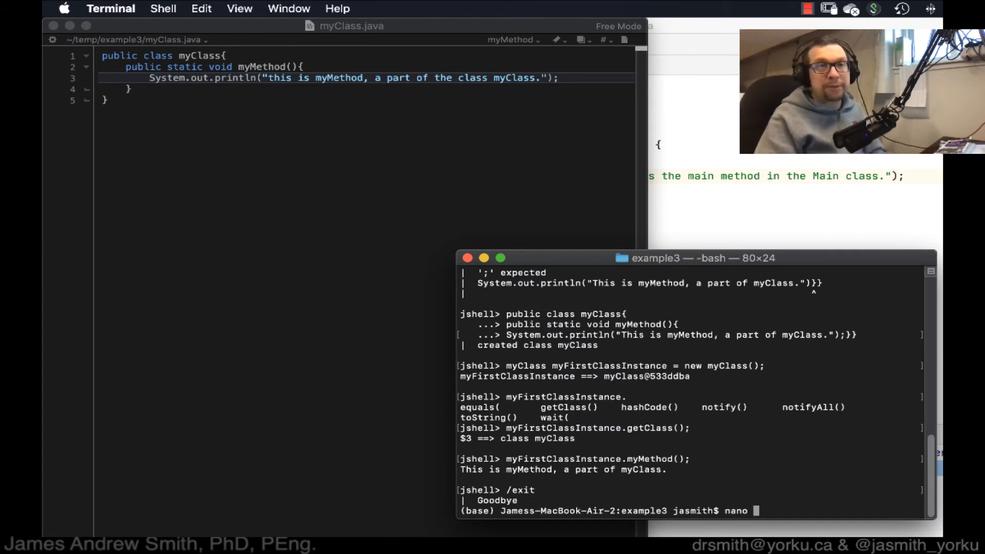
text(myClas)
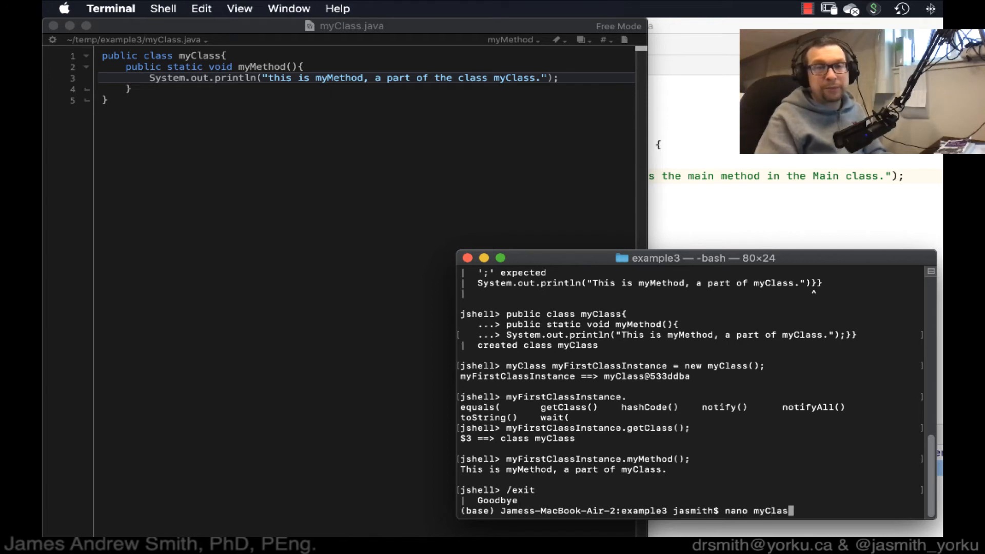
key(Return)
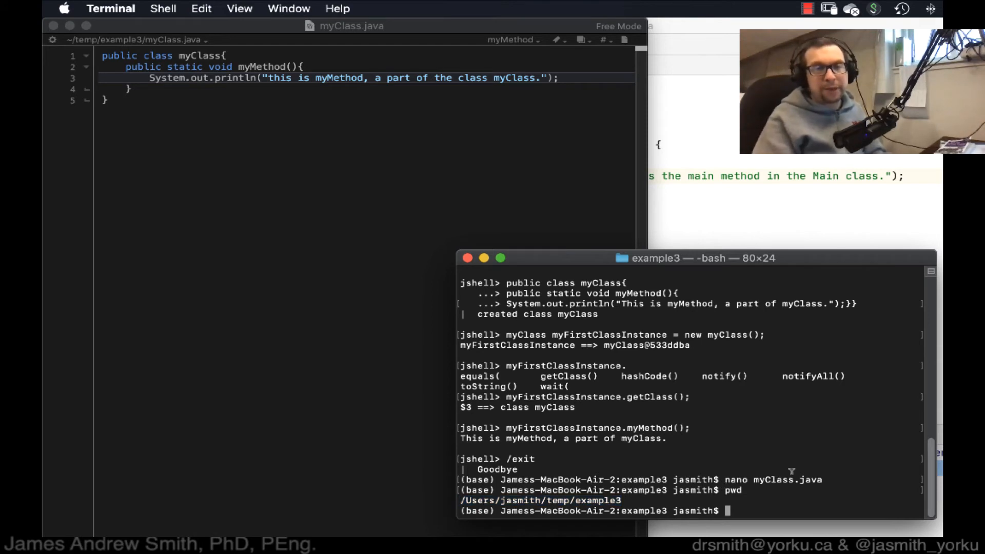
mouse_move(762, 491)
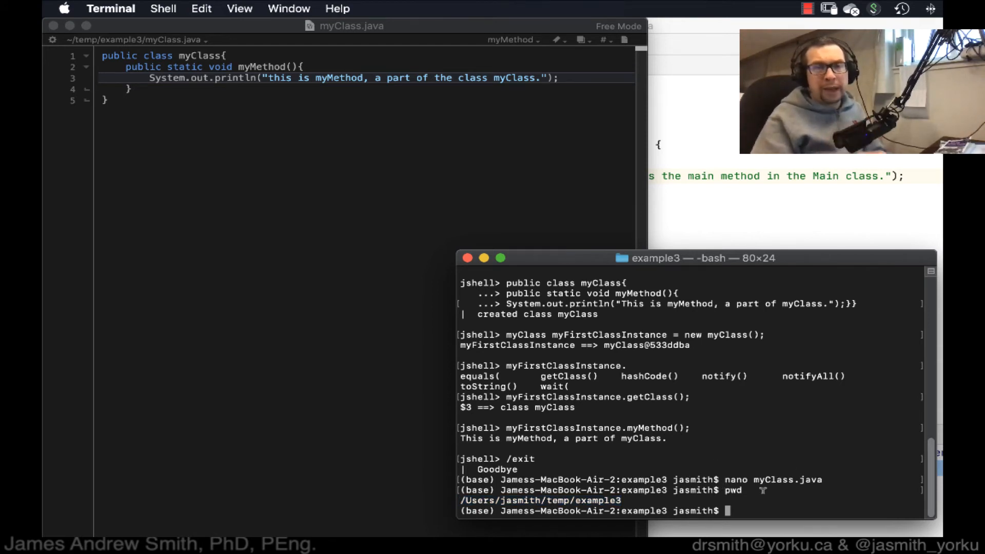
text(less)
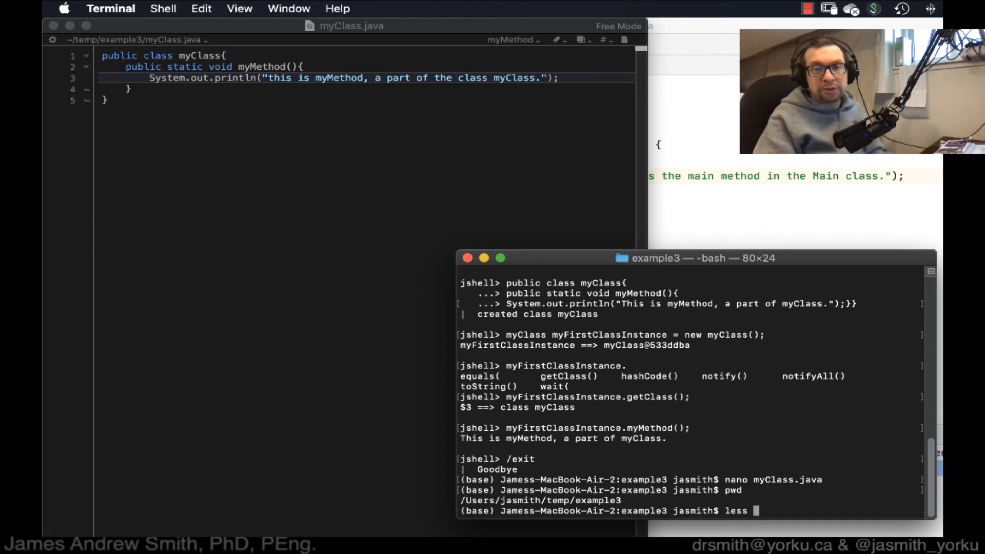
text(myClass.java)
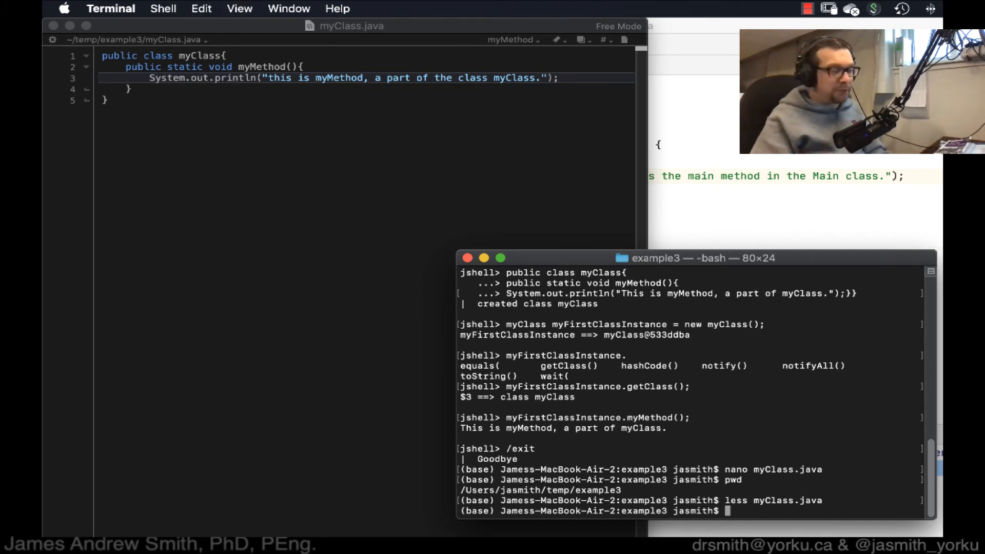
- Check javac --version, compile myClass.java with javac and list files to confirm myClass.class exists
text(javac --version)
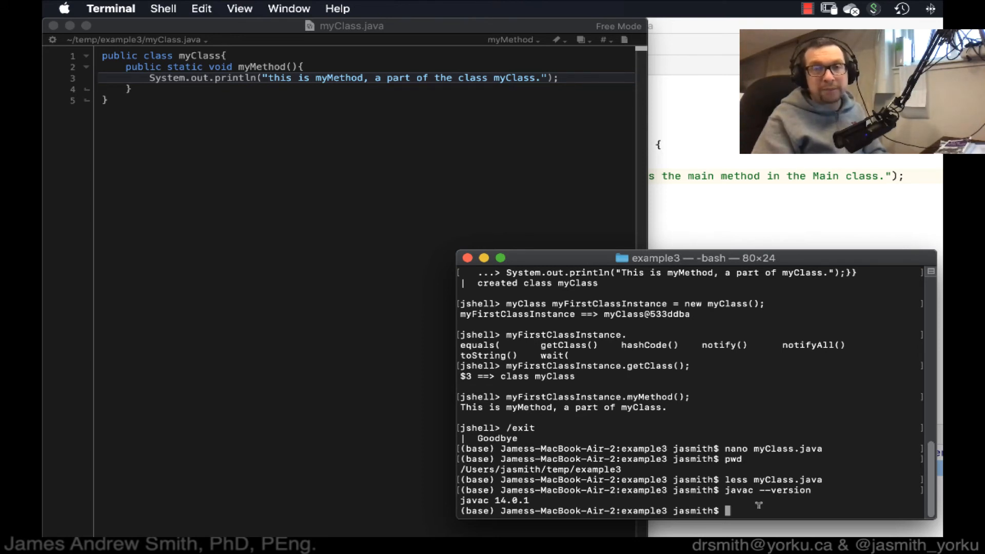
text(javac)
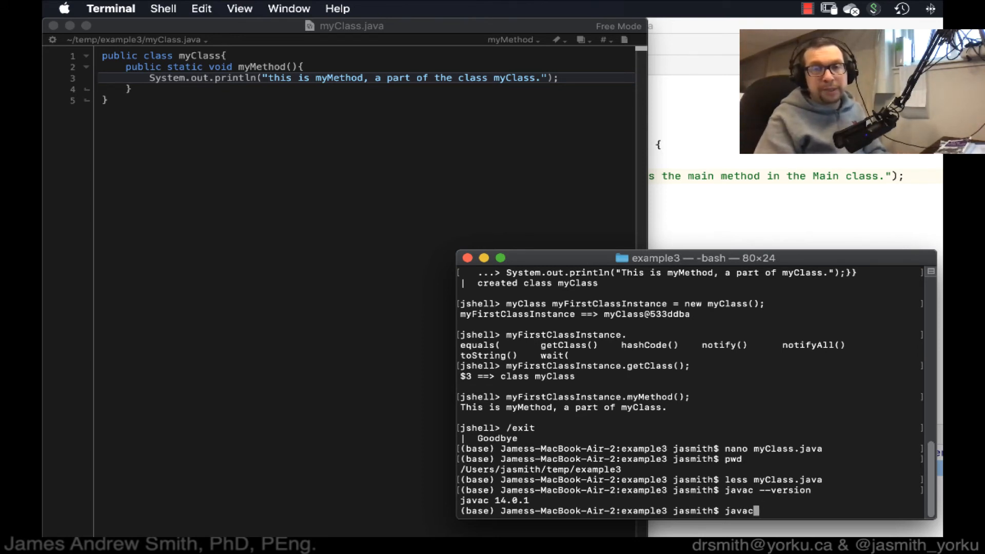
text(myCl)
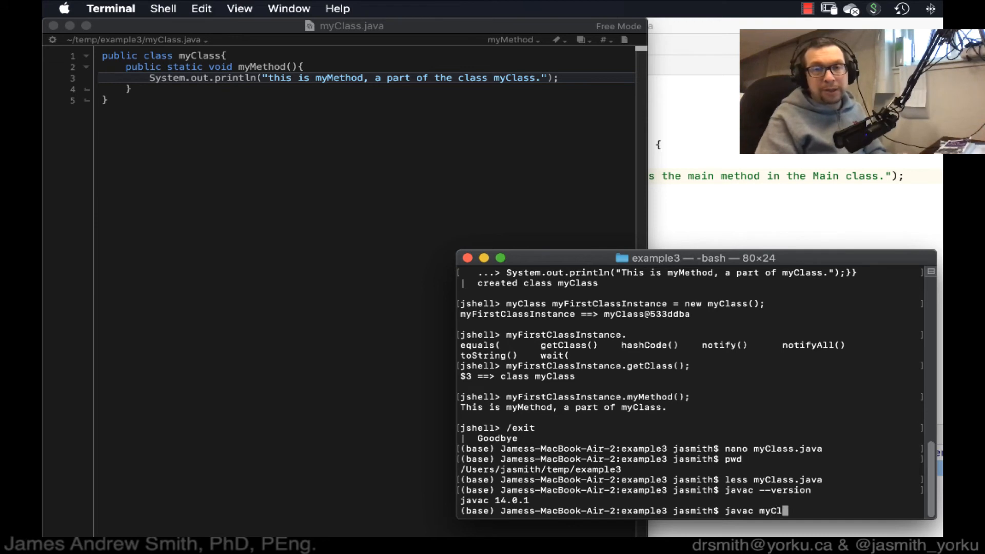
text(ass.java)
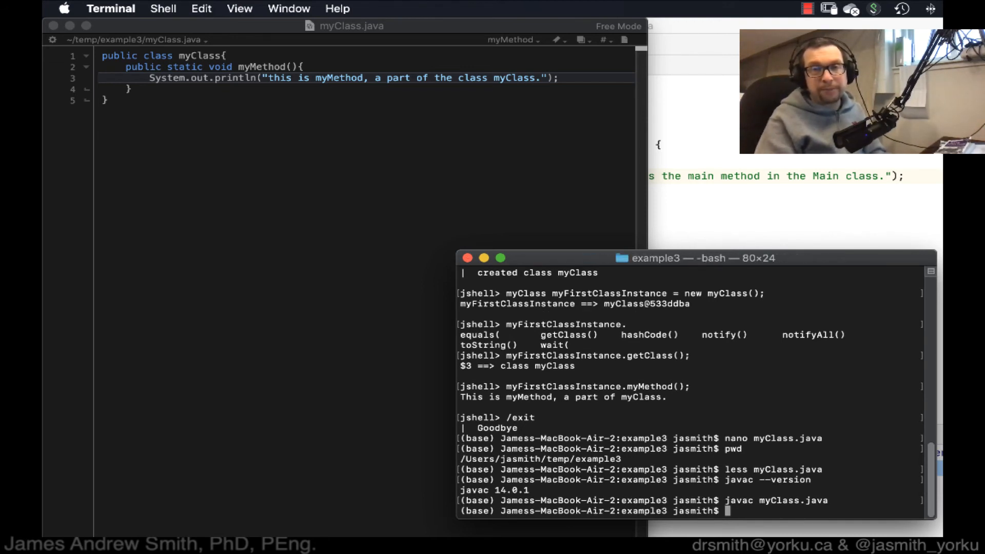
text(ls)
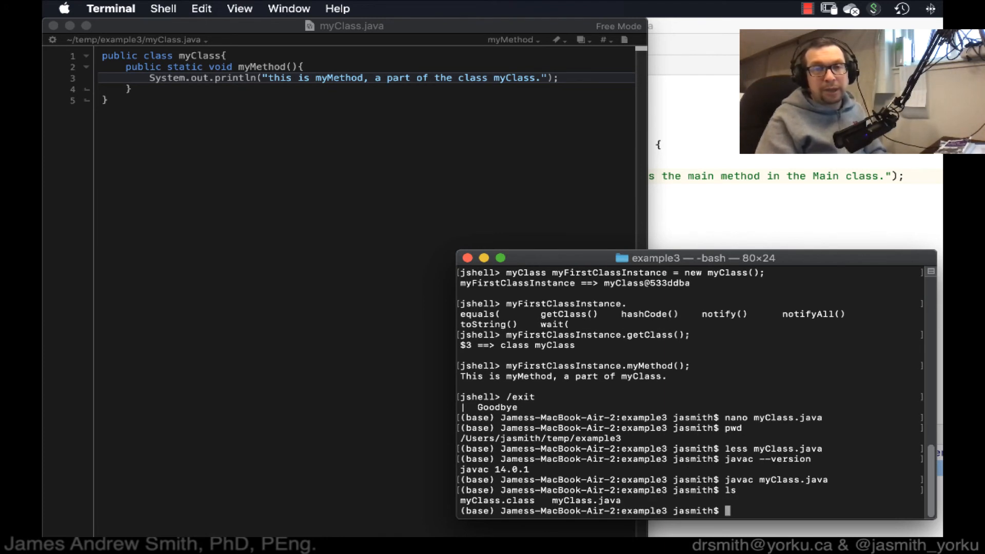
double_click(497, 501)
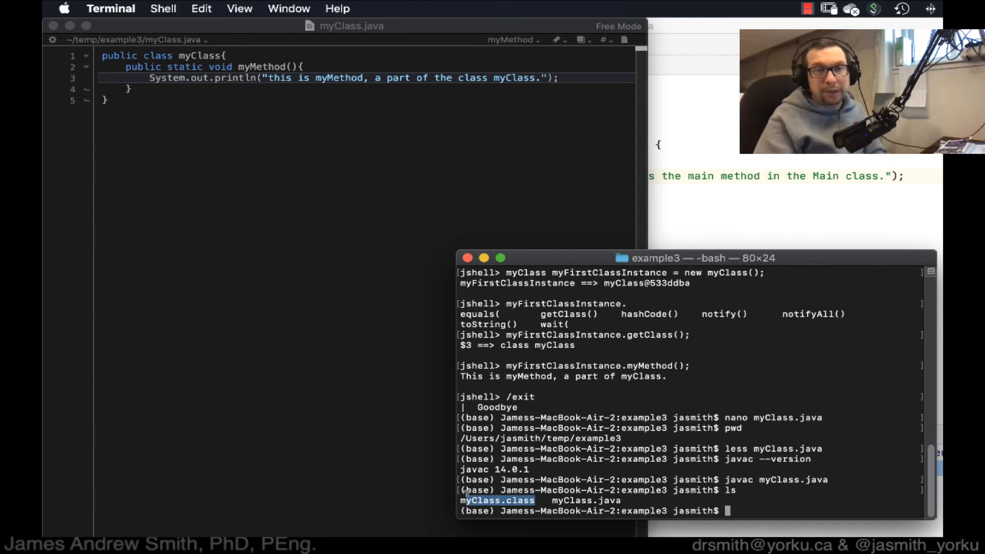
mouse_move(781, 503)
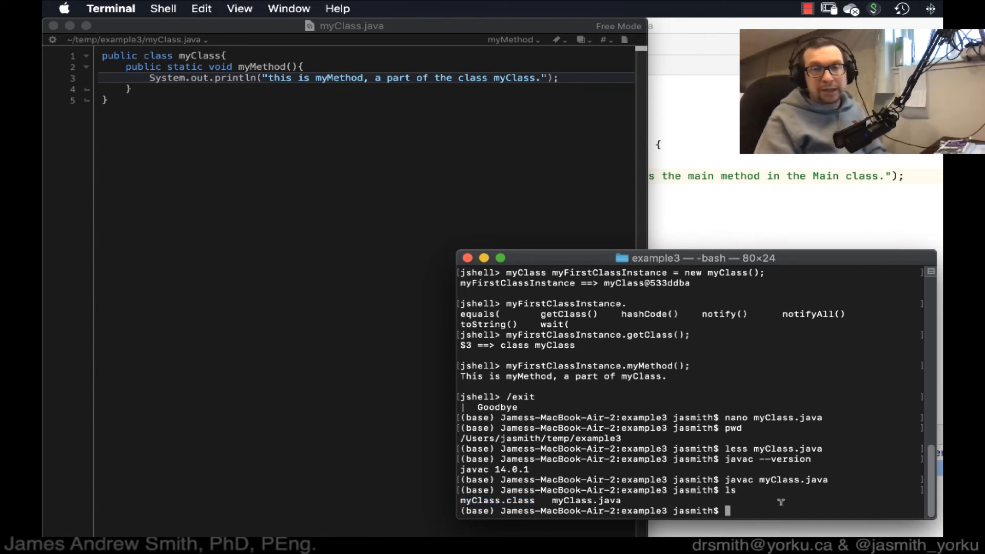
- Run java myClass, which reports a missing main method
text(java my)
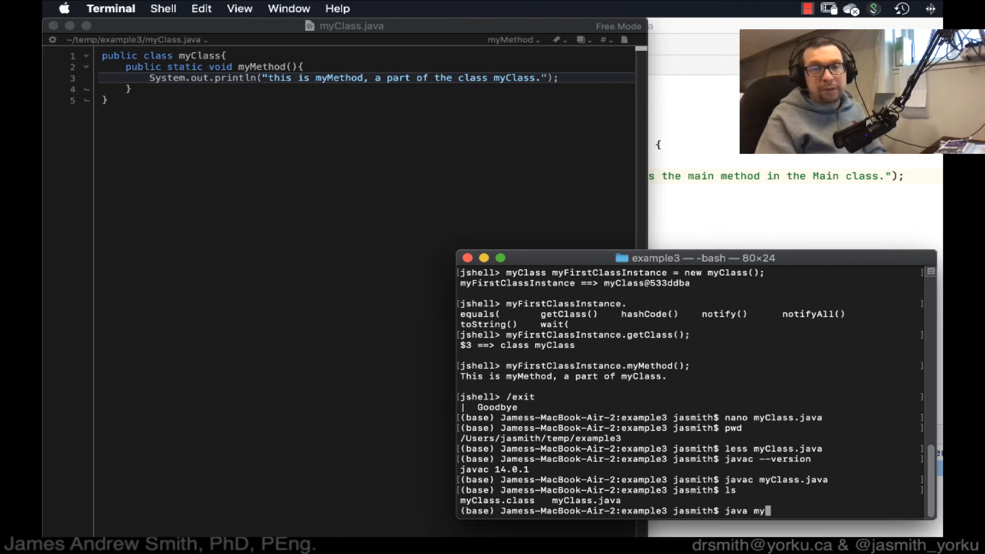
text(Class)
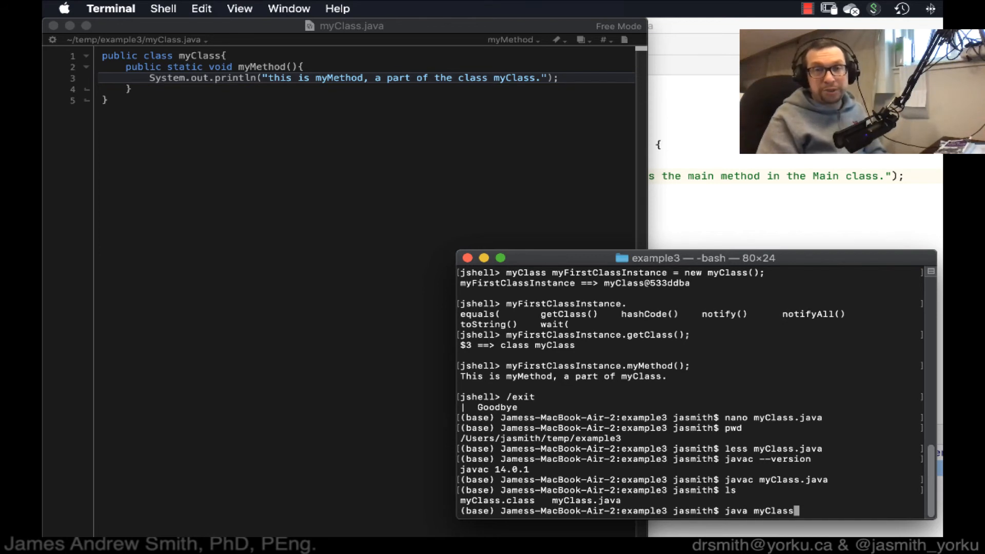
key(Return)
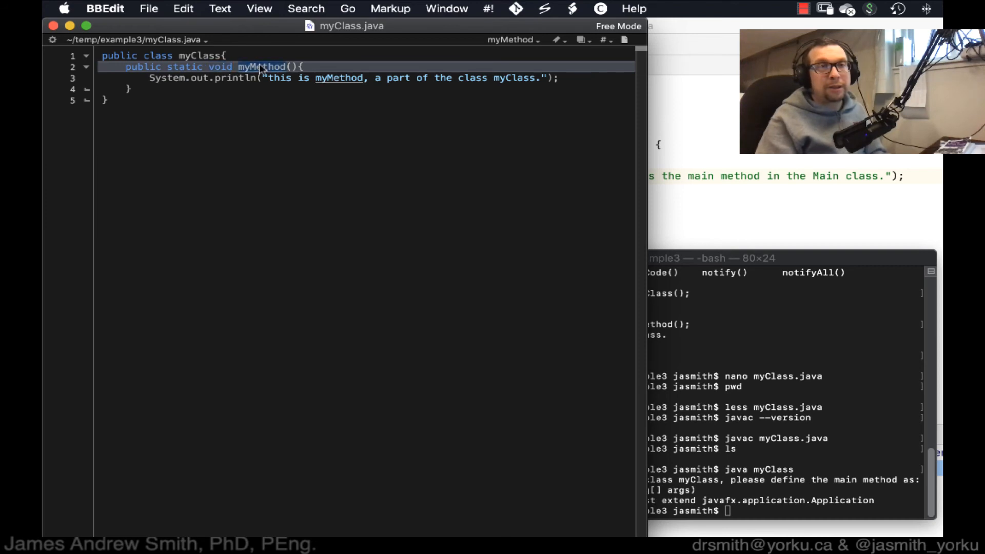
- Redeclare myMethod as main(String[] args) in myClass.java and return to Terminal
text(main)
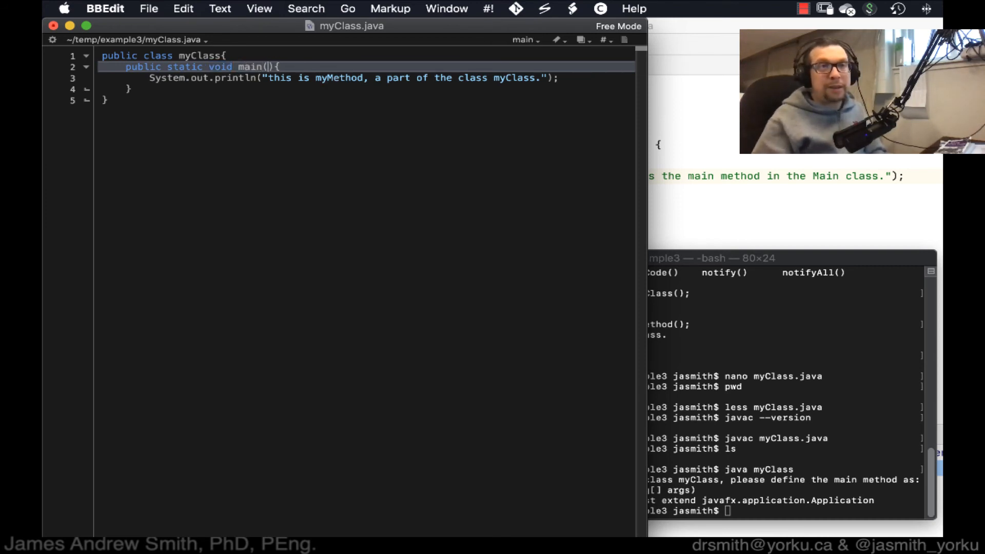
text(String[] args)
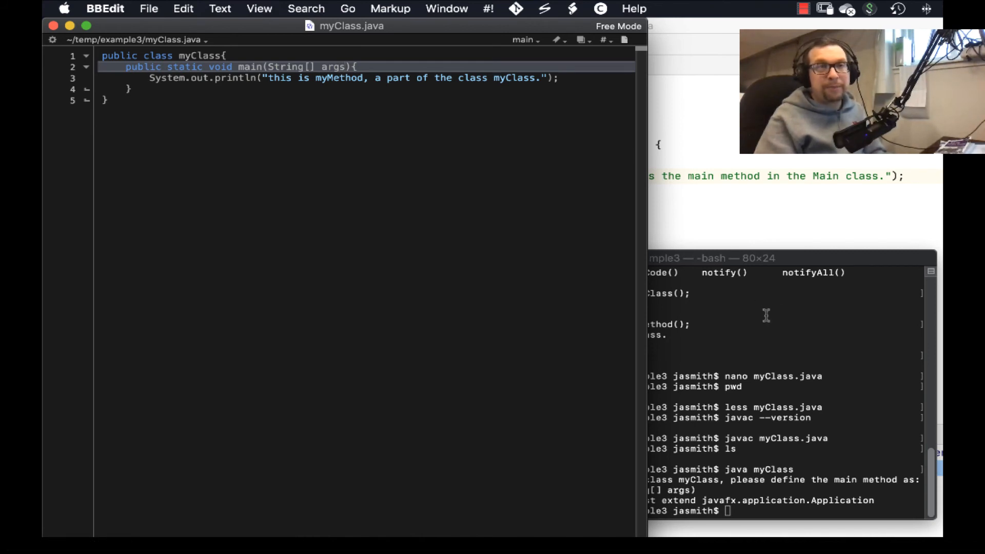
click(766, 316)
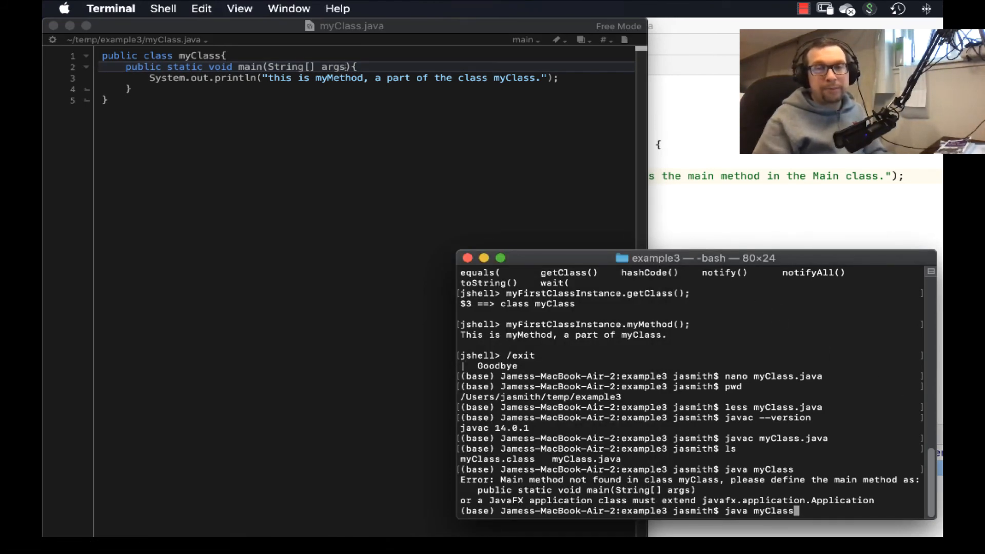
- Recompile myClass.java and run java myClass so it prints the class's message
text(javac myClass.java)
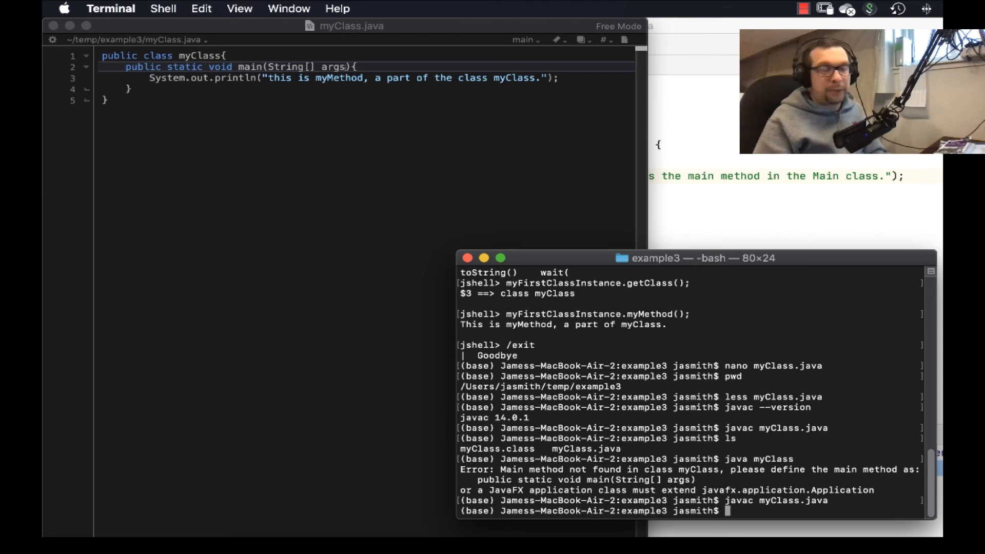
text(java)
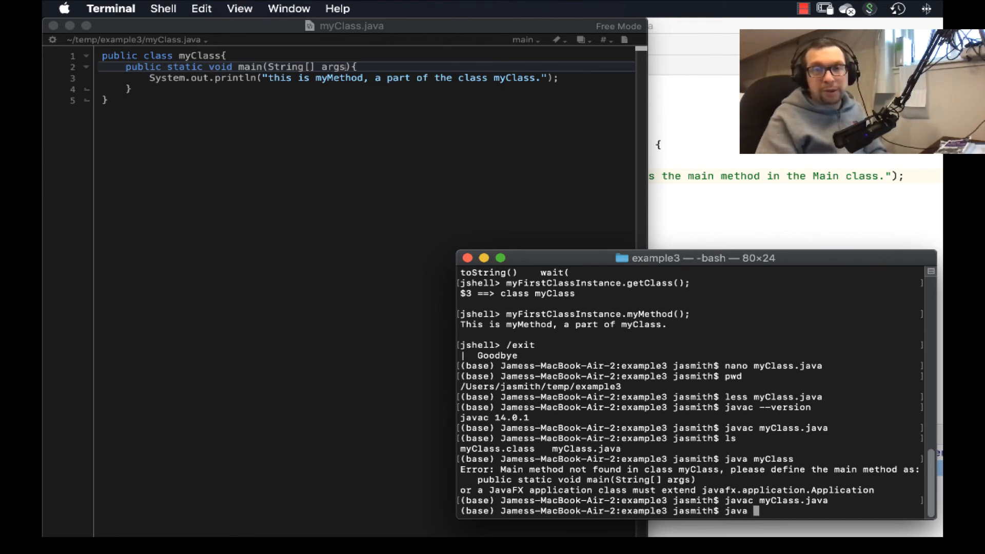
text(my)
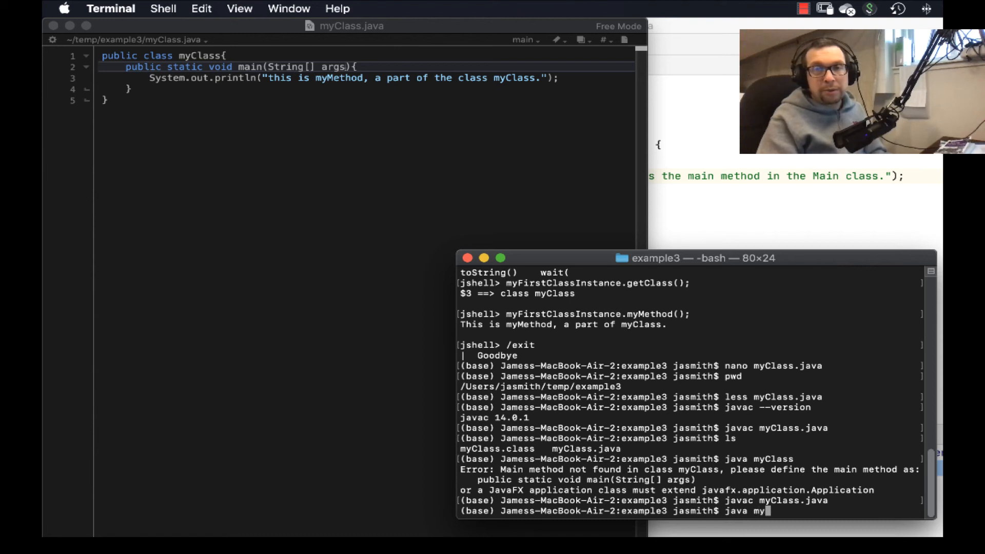
key(Return)
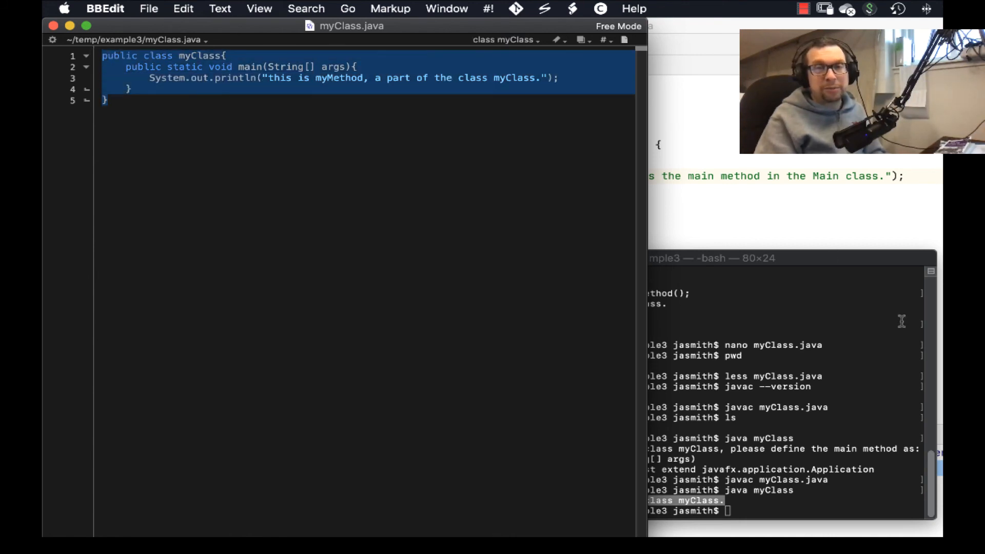
mouse_move(692, 391)
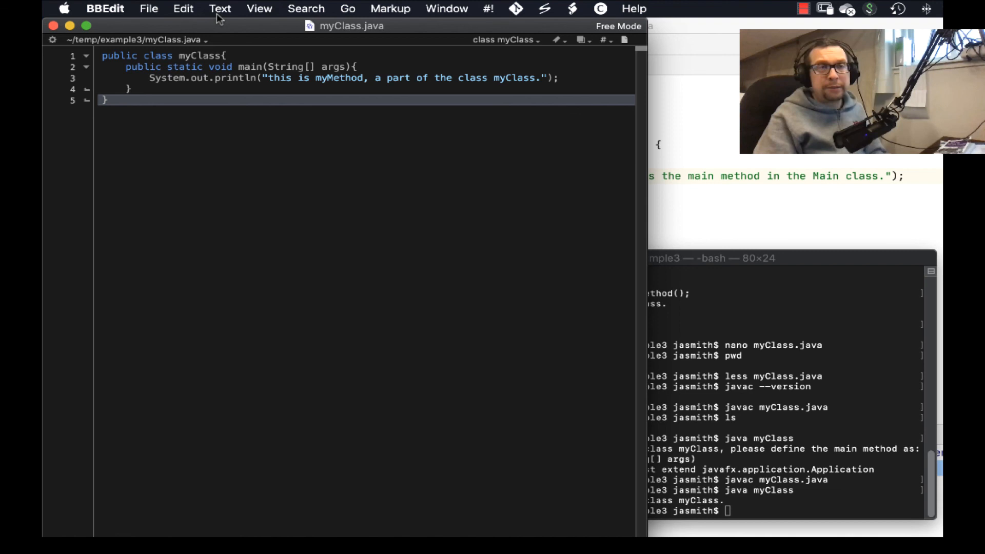
mouse_move(149, 11)
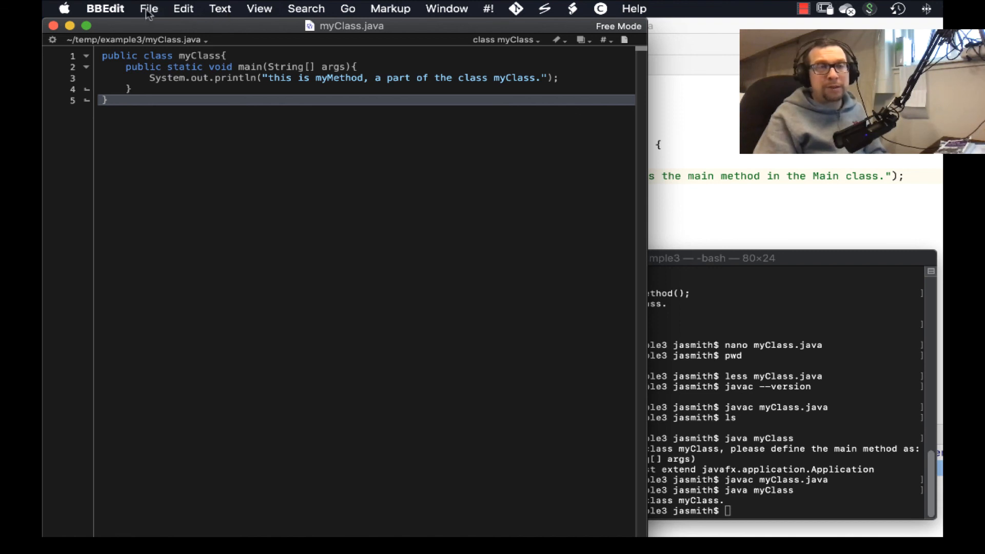
click(183, 8)
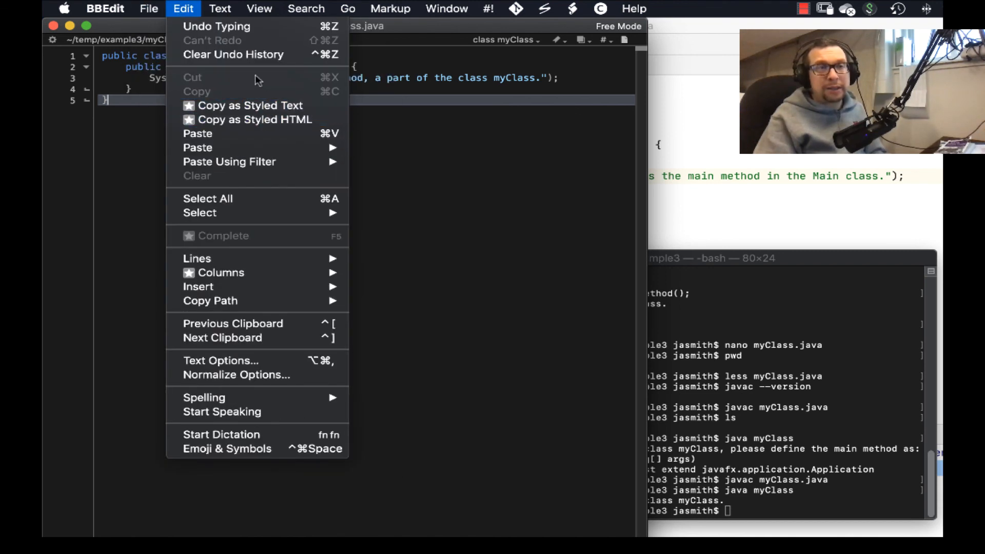
click(148, 8)
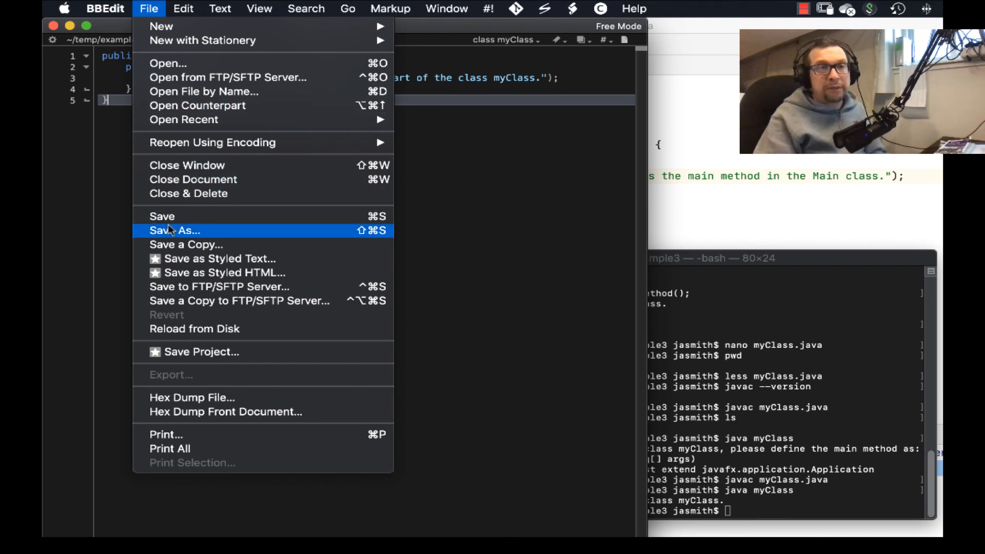
click(175, 230)
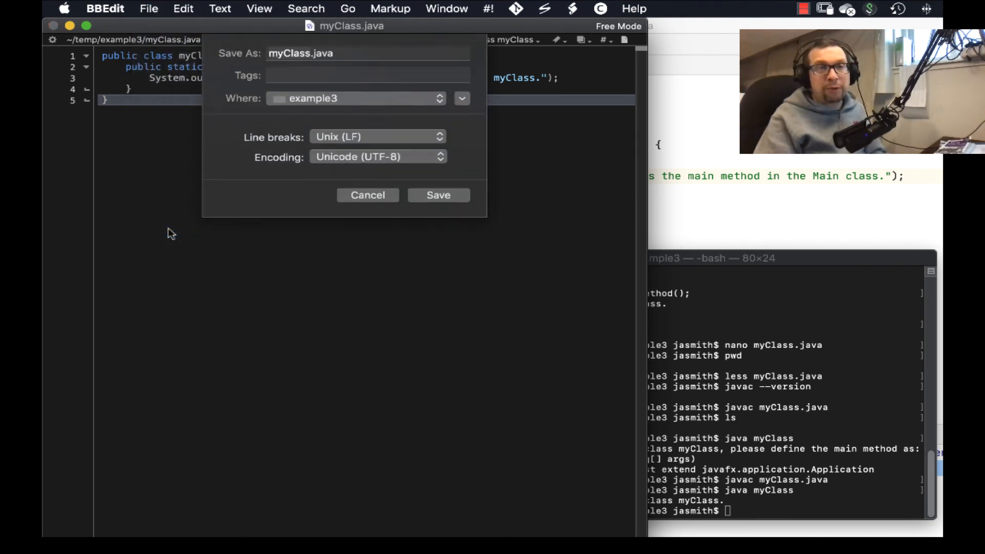
click(357, 98)
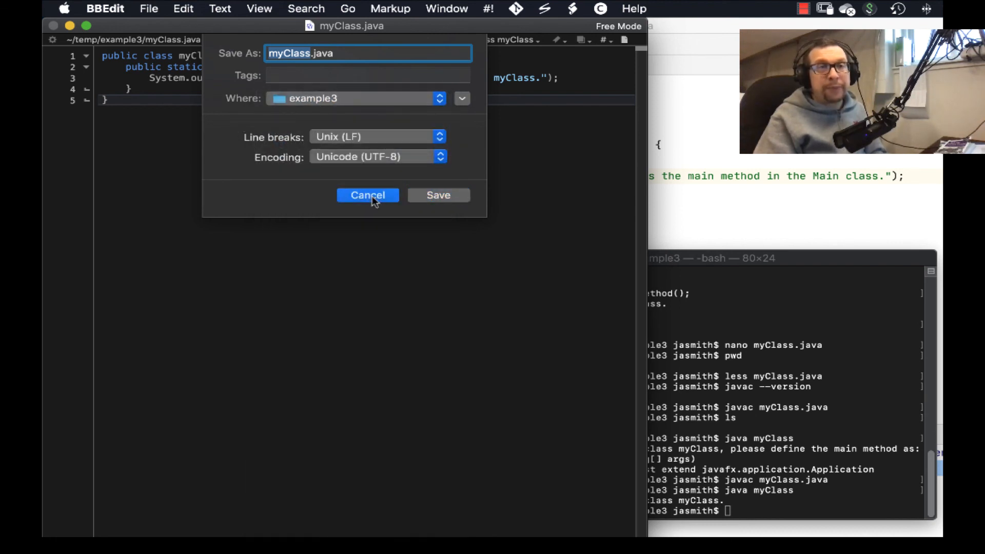
click(367, 195)
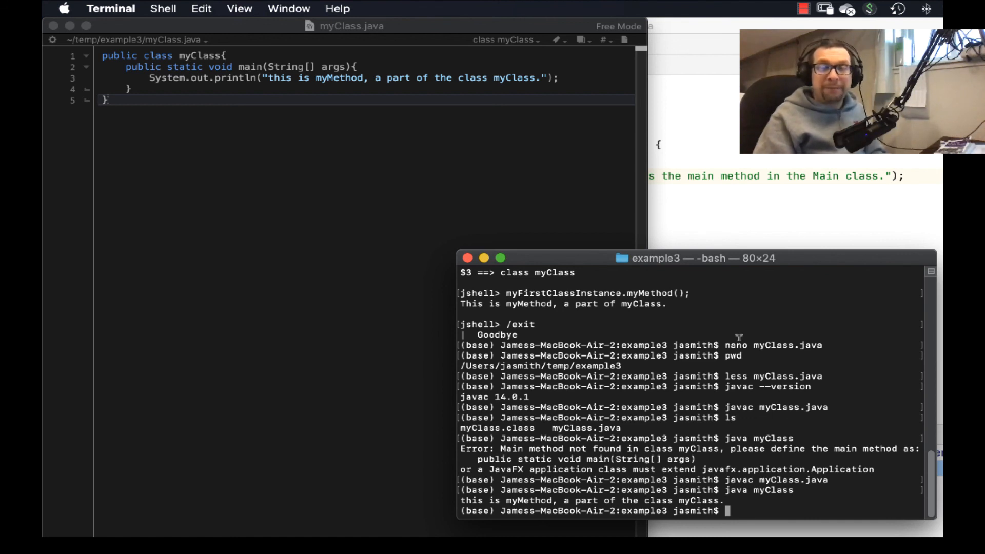
mouse_move(774, 248)
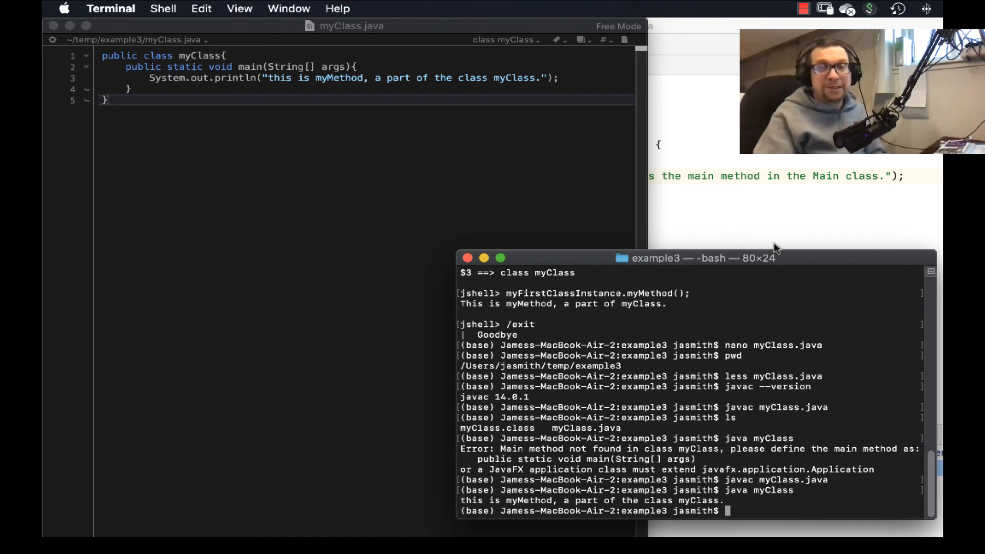